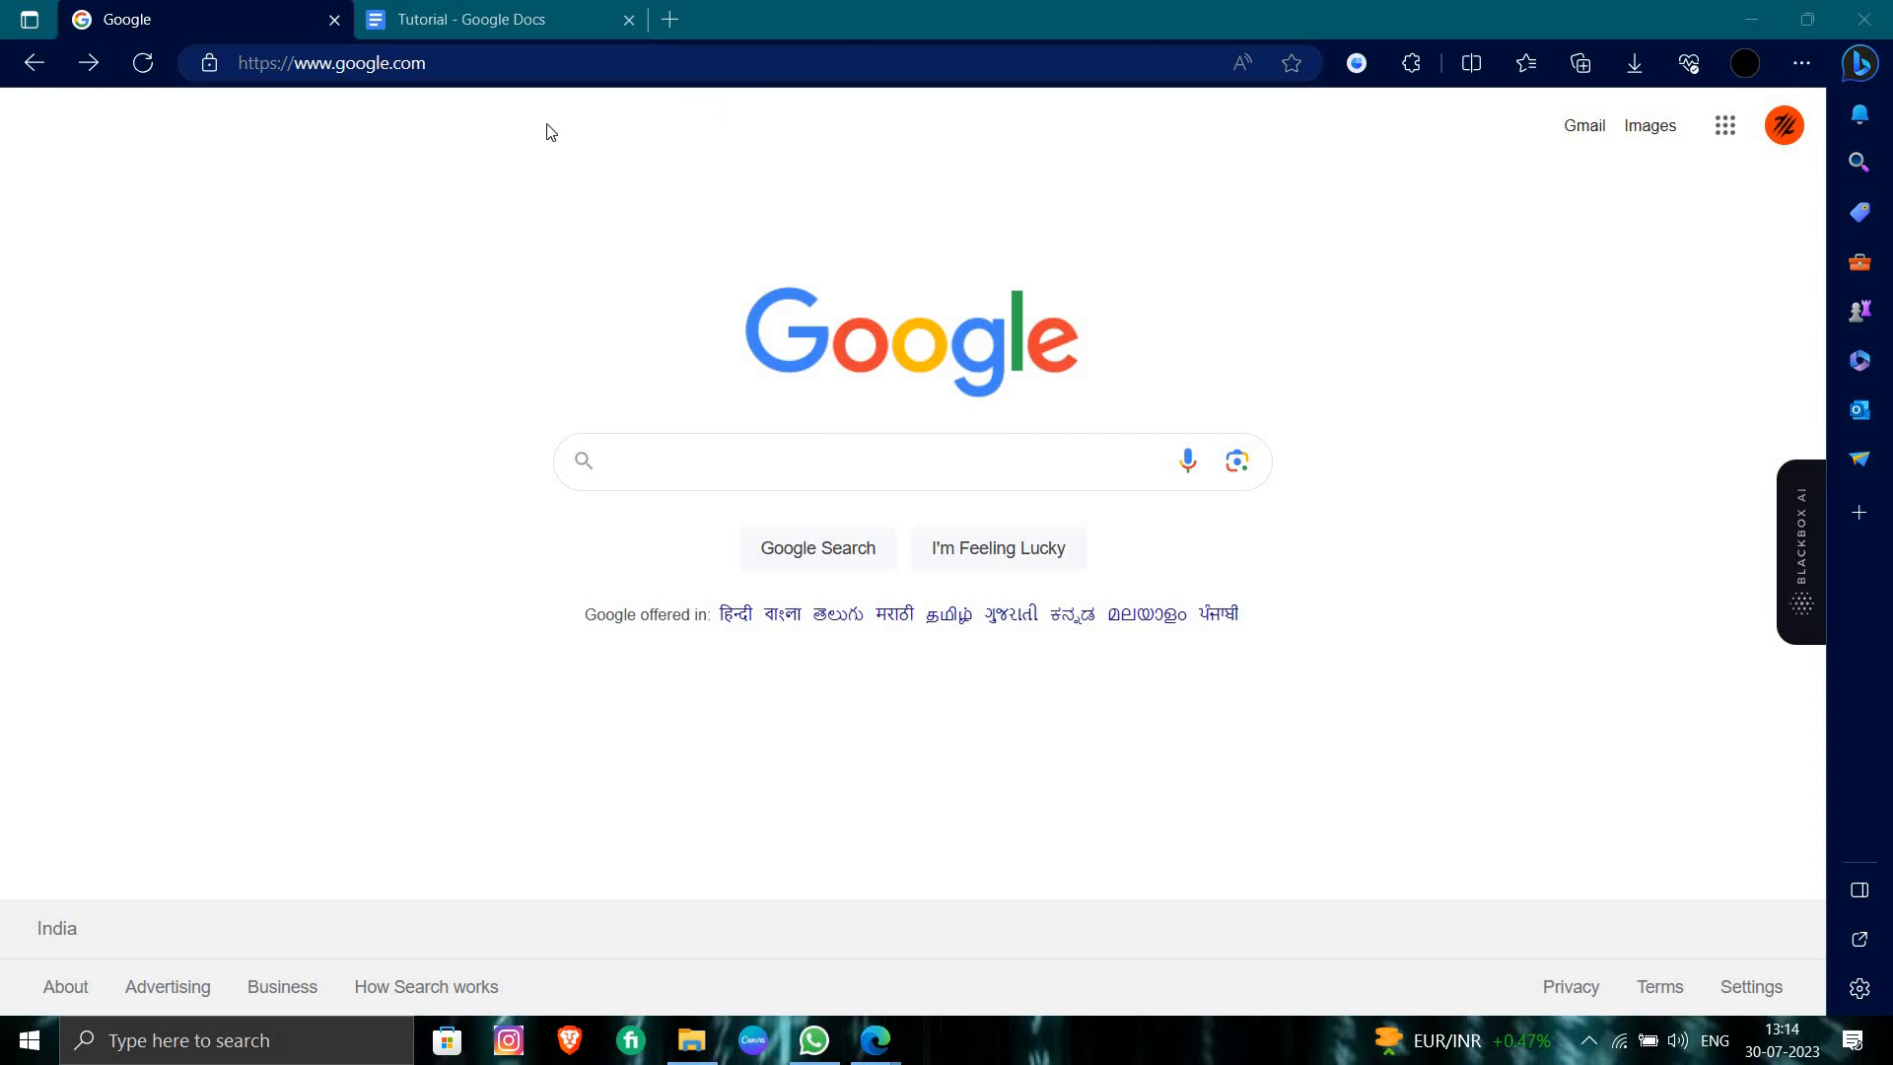
# Search Google for 'Activate Barclays Credit Card'
pyautogui.click(326, 63)
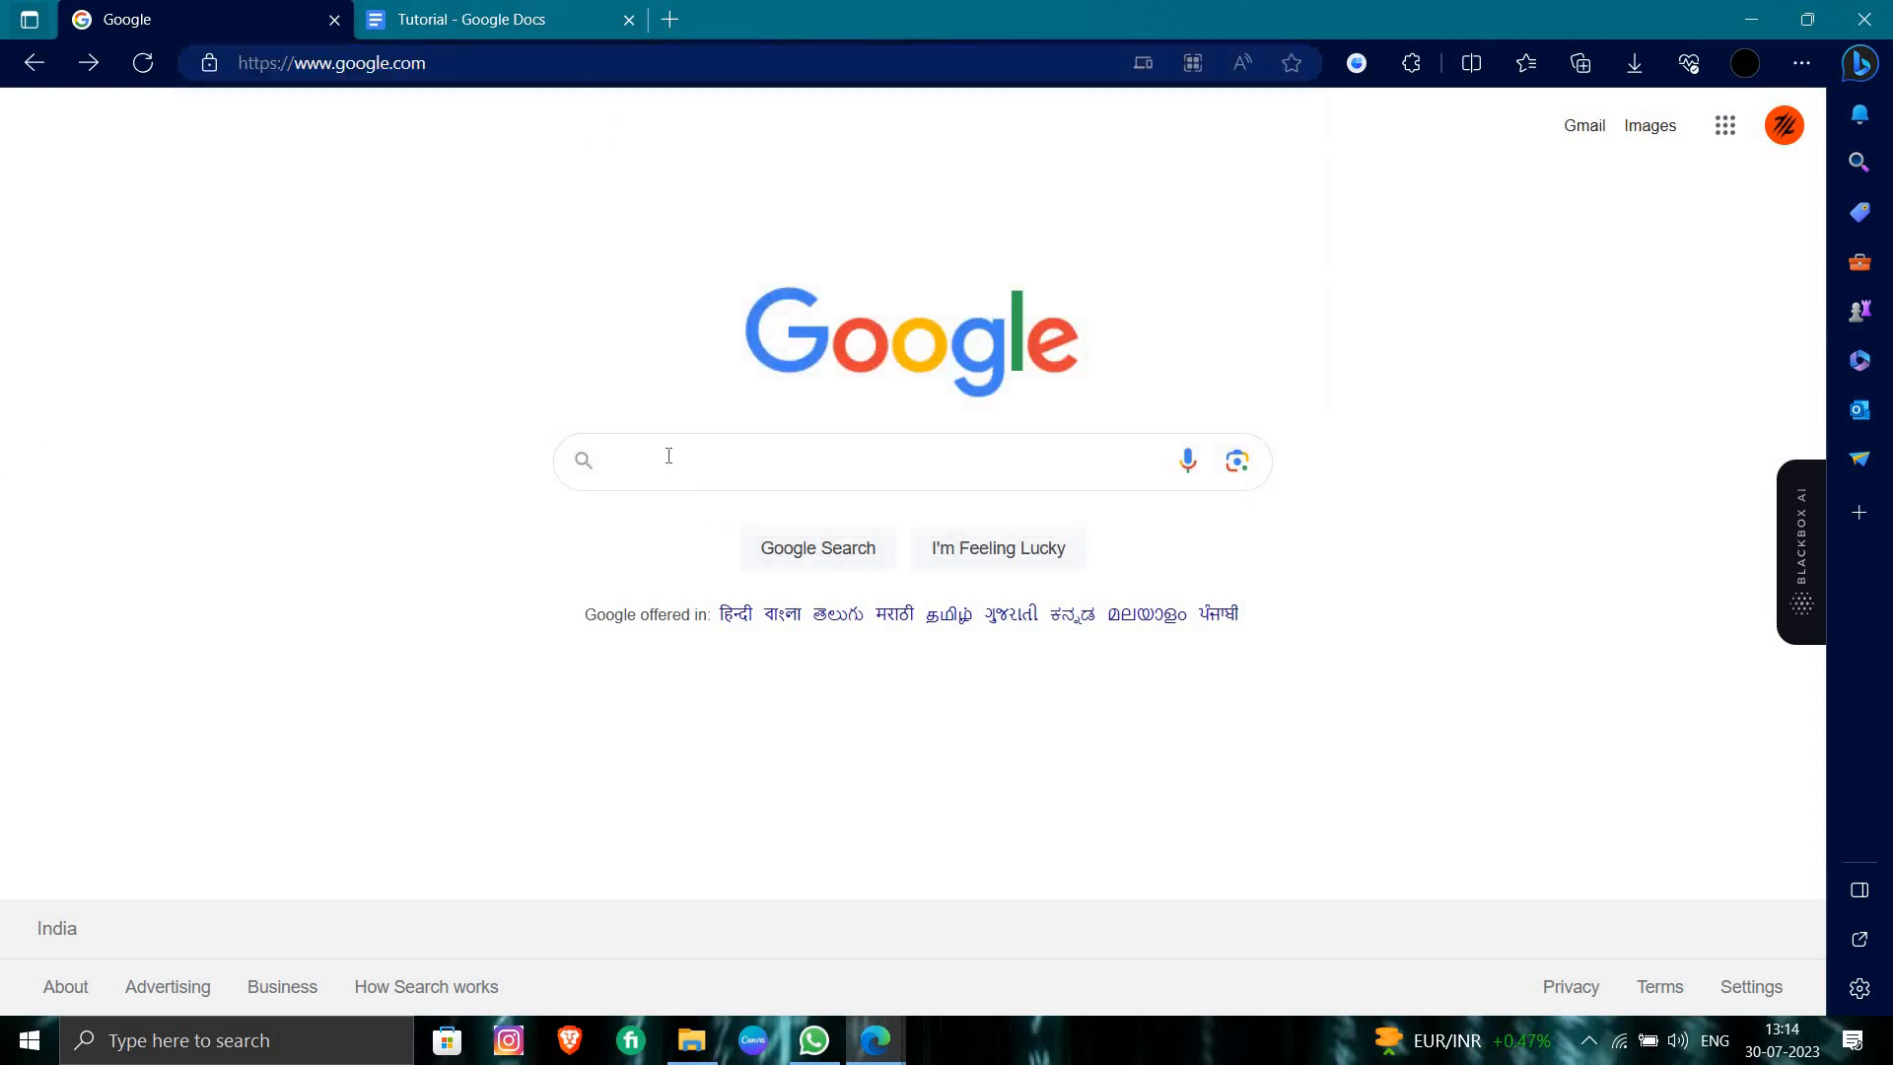
pyautogui.write('Activate Barclays Credit Card')
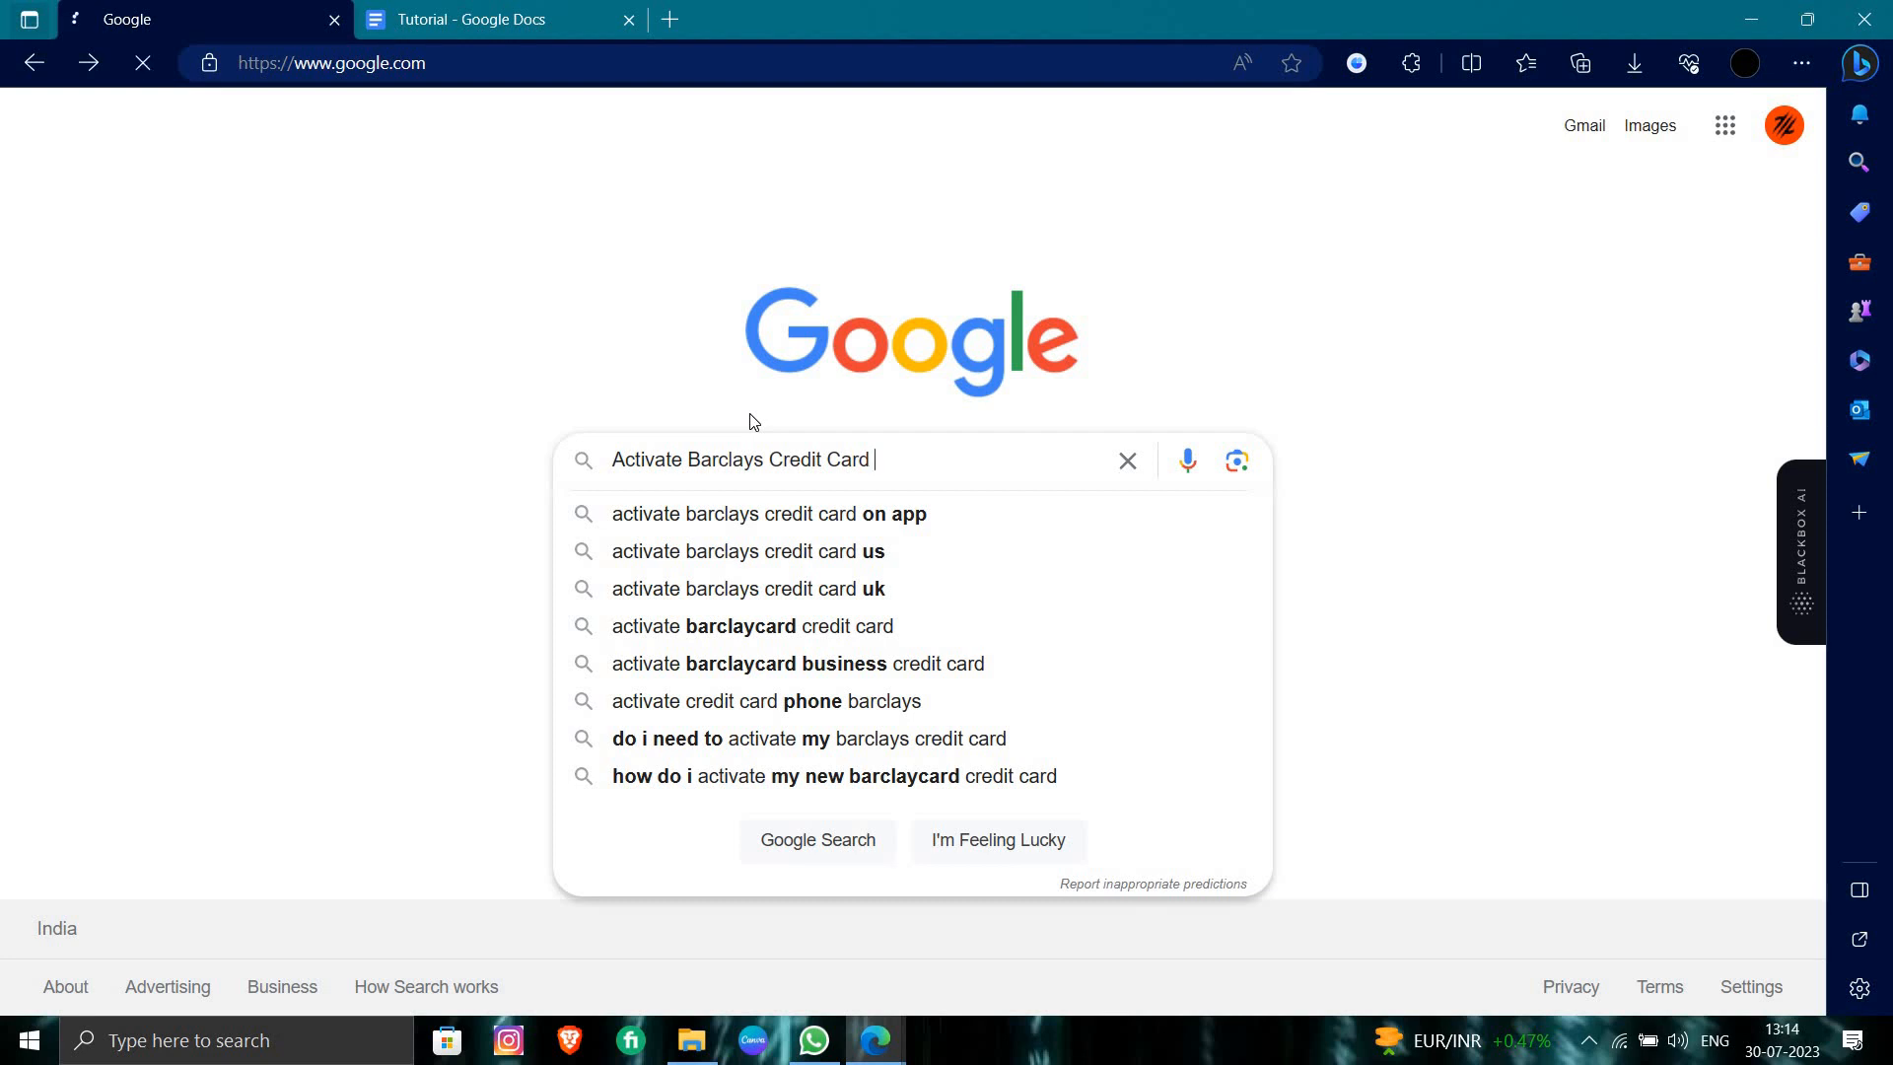
pyautogui.press('Enter')
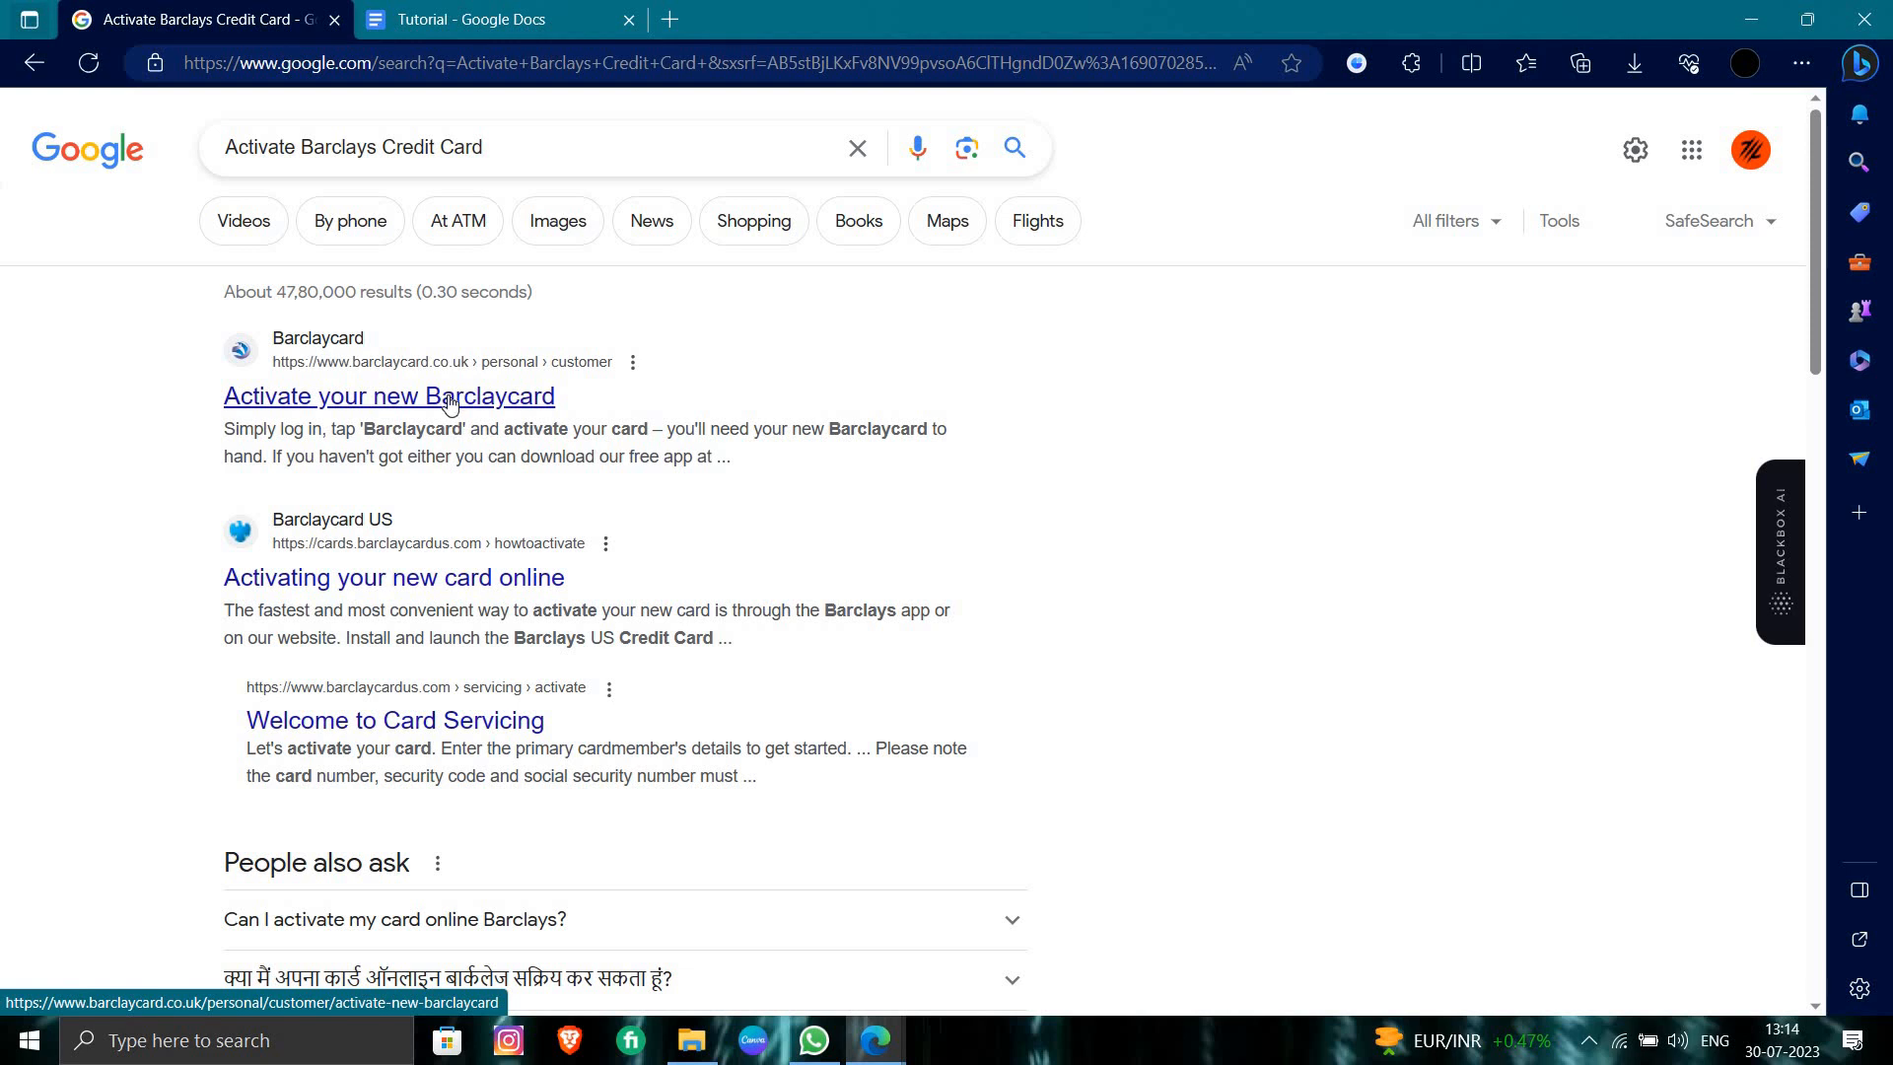
# Open the 'Activate your new Barclaycard' result and scroll to the online activation options
pyautogui.click(389, 396)
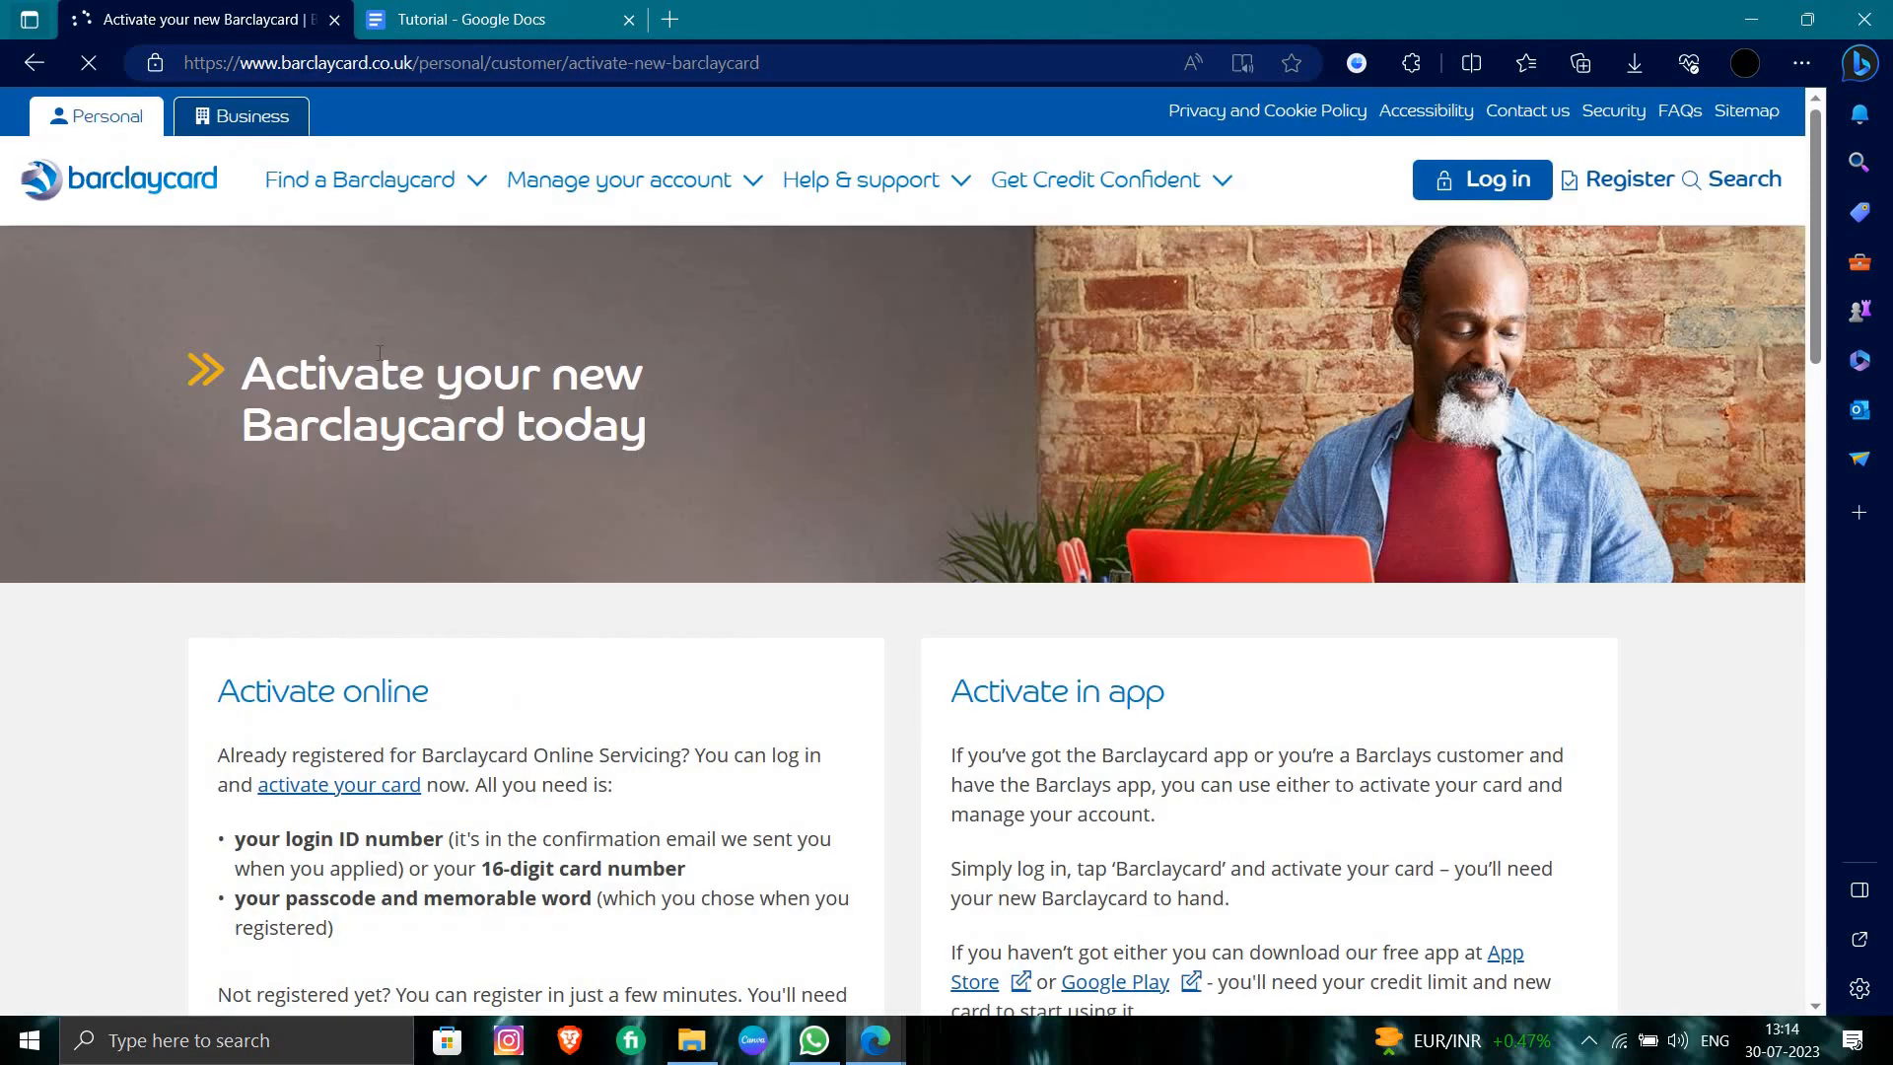
pyautogui.scroll(-3)
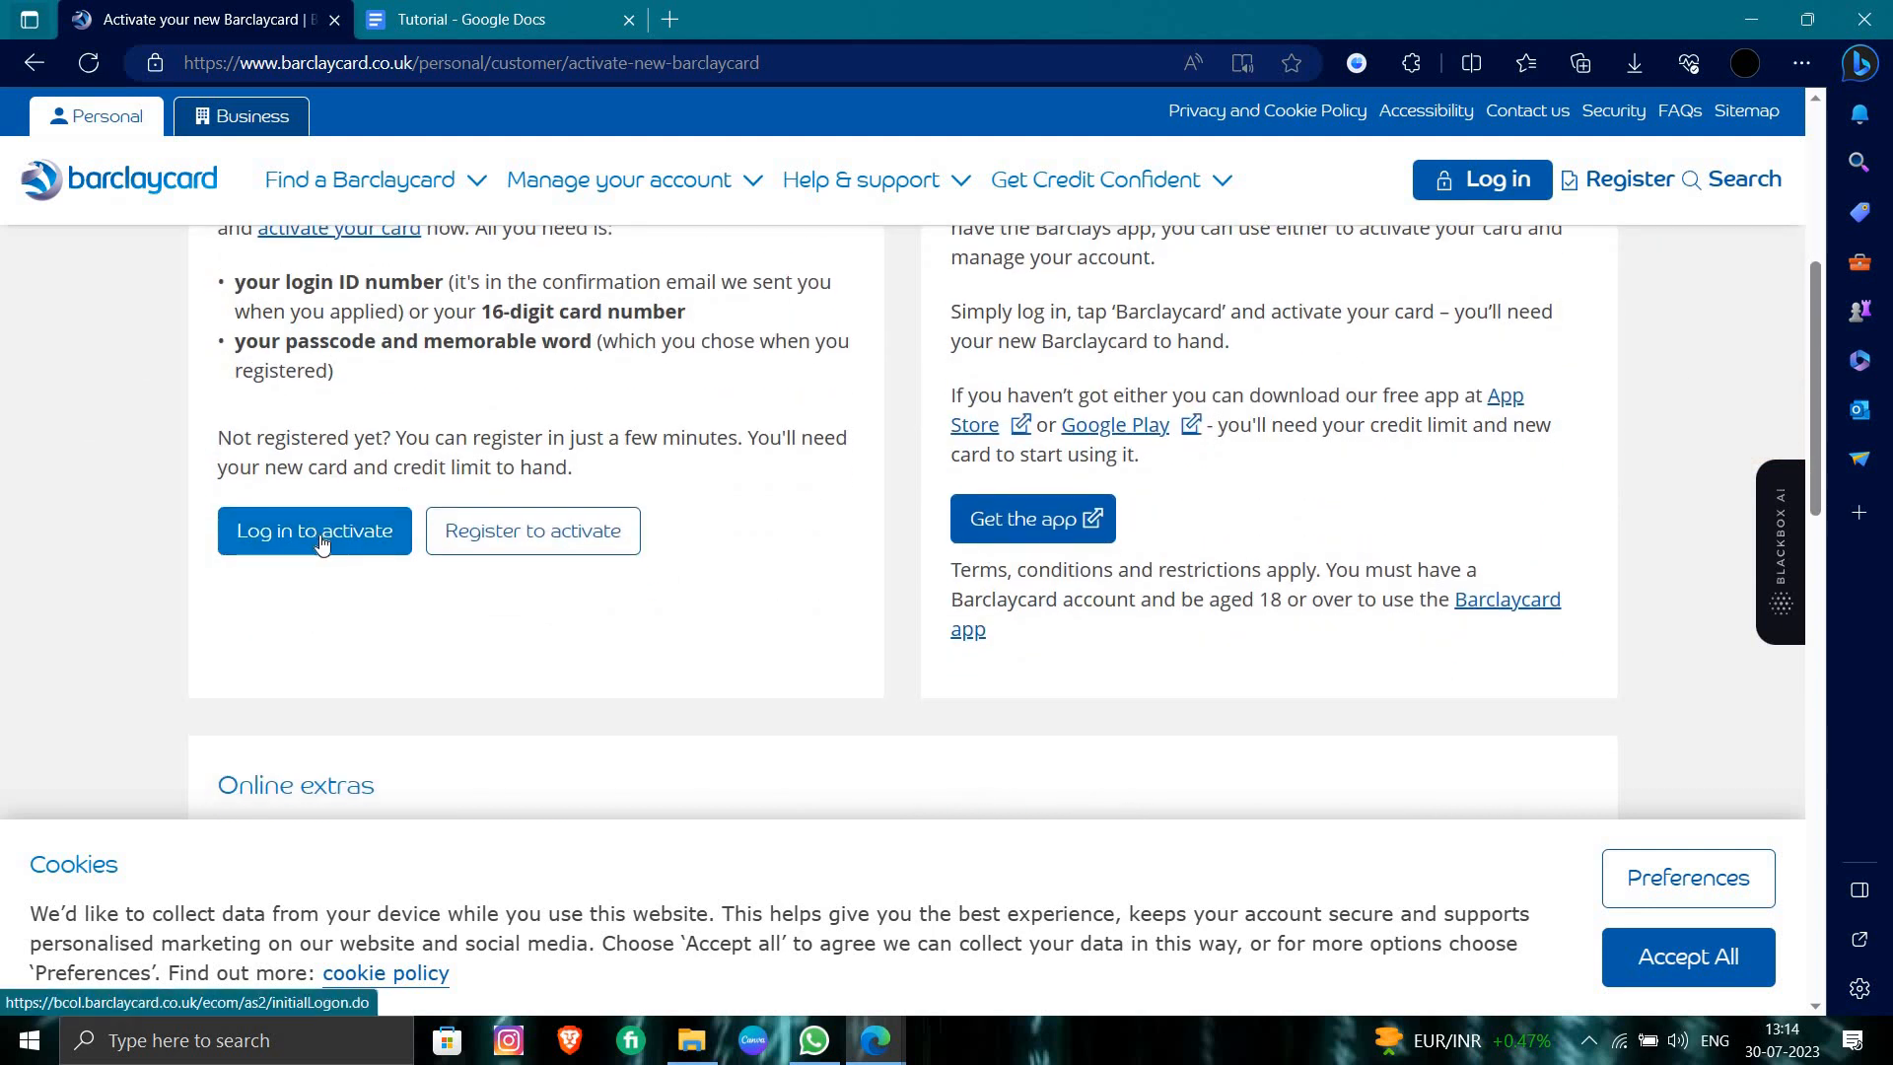
pyautogui.moveTo(650, 552)
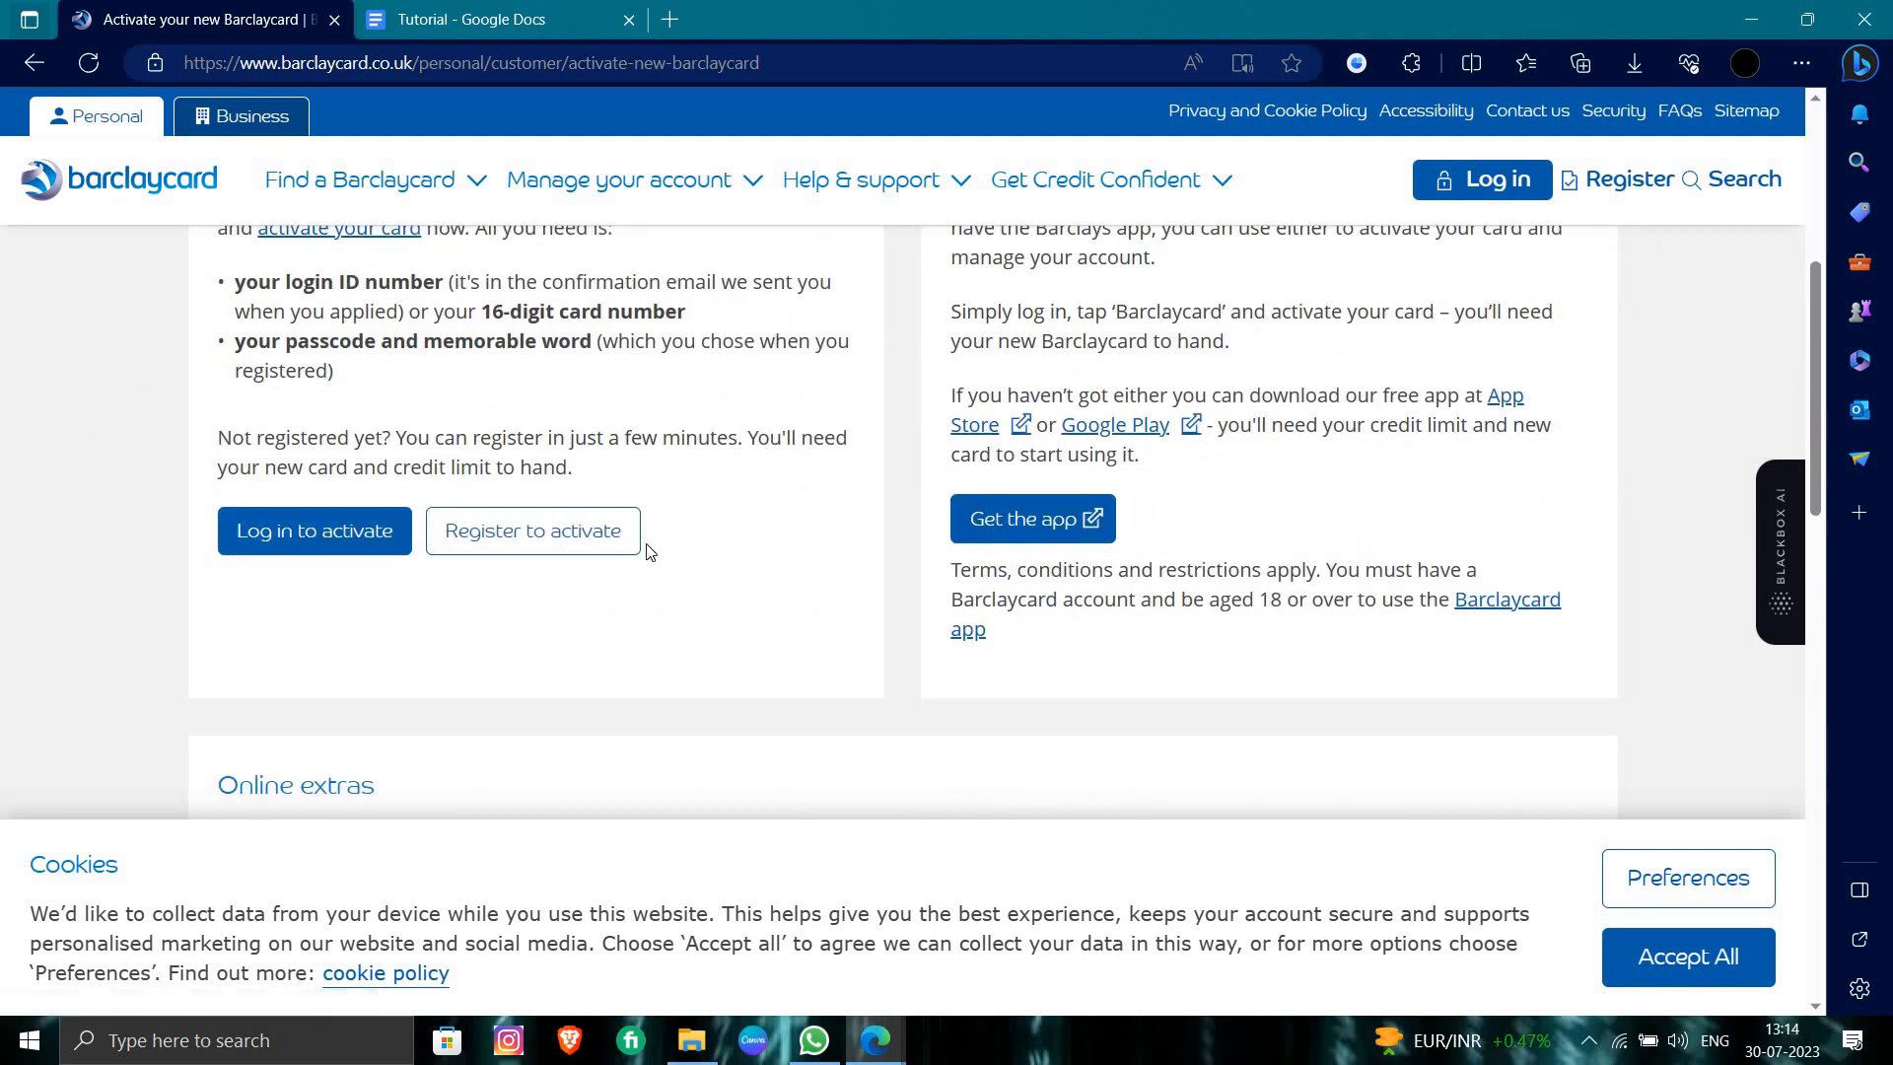
pyautogui.moveTo(532, 530)
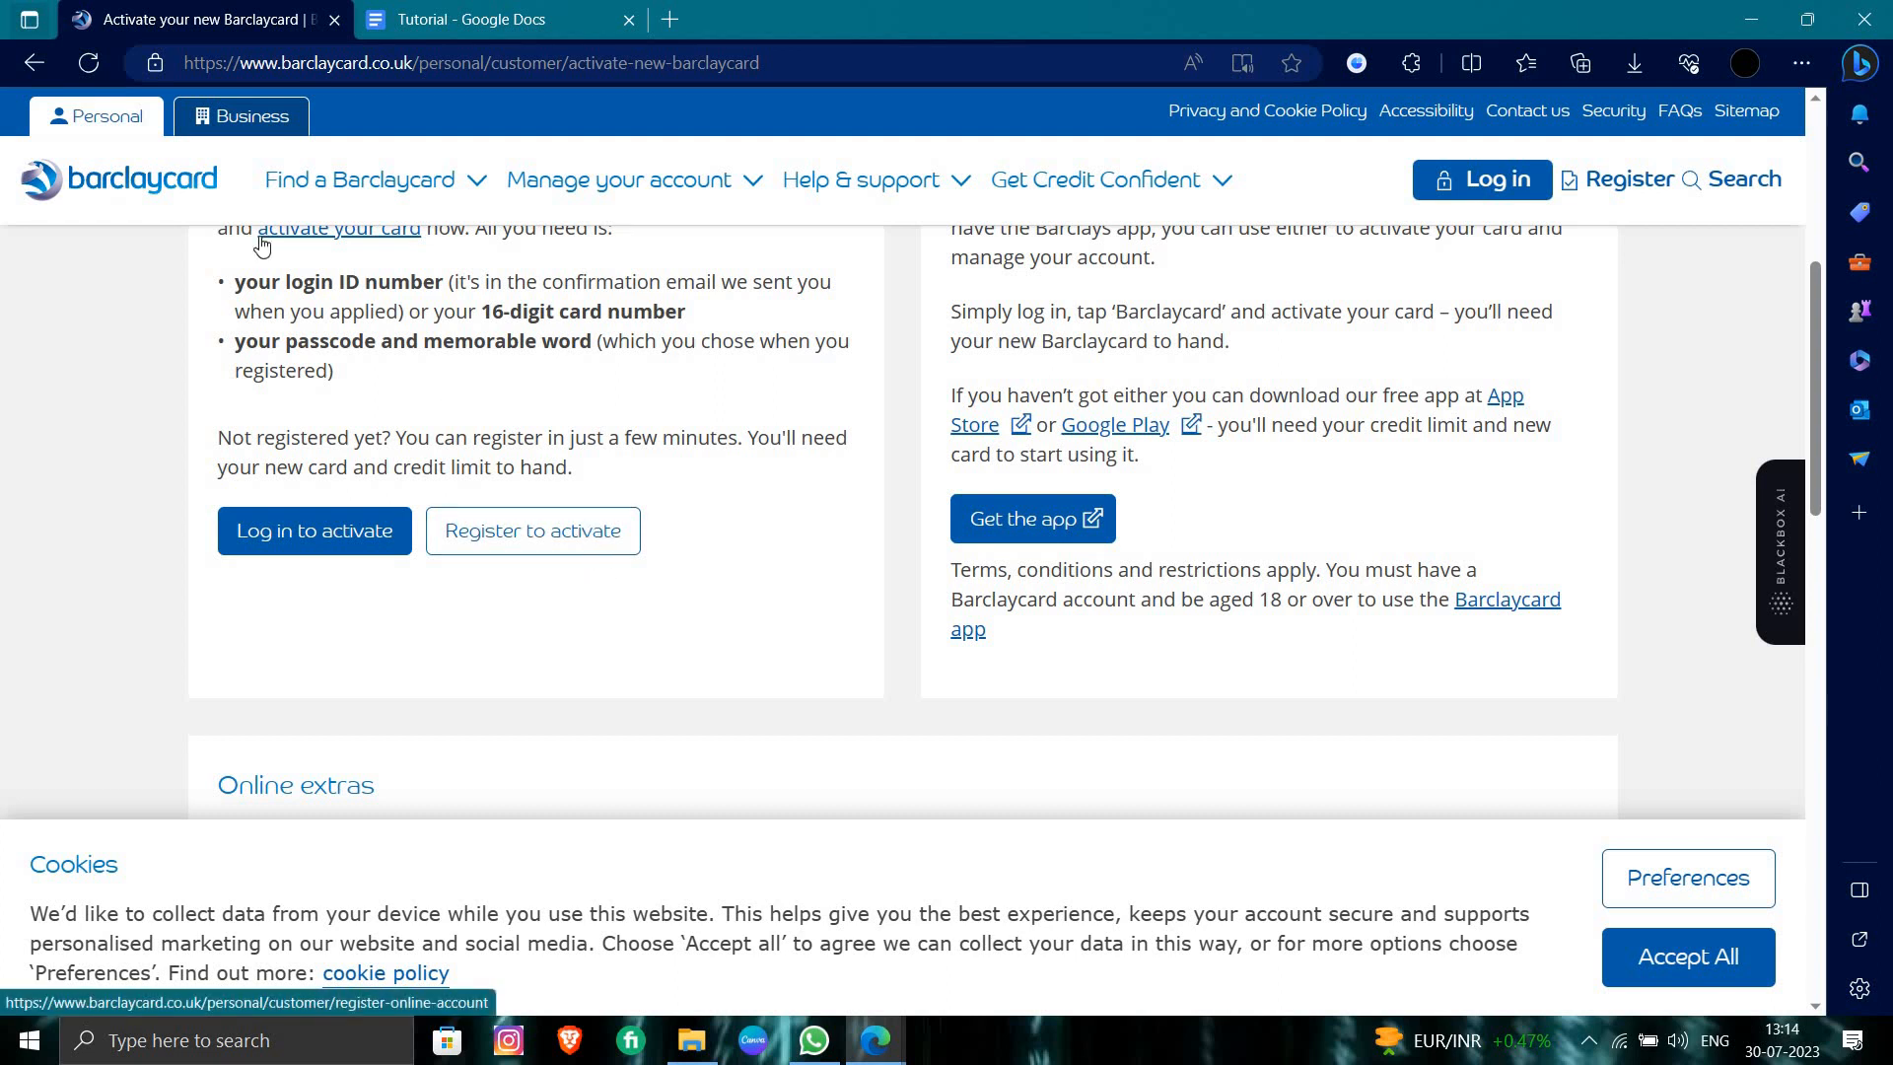
pyautogui.moveTo(197, 279)
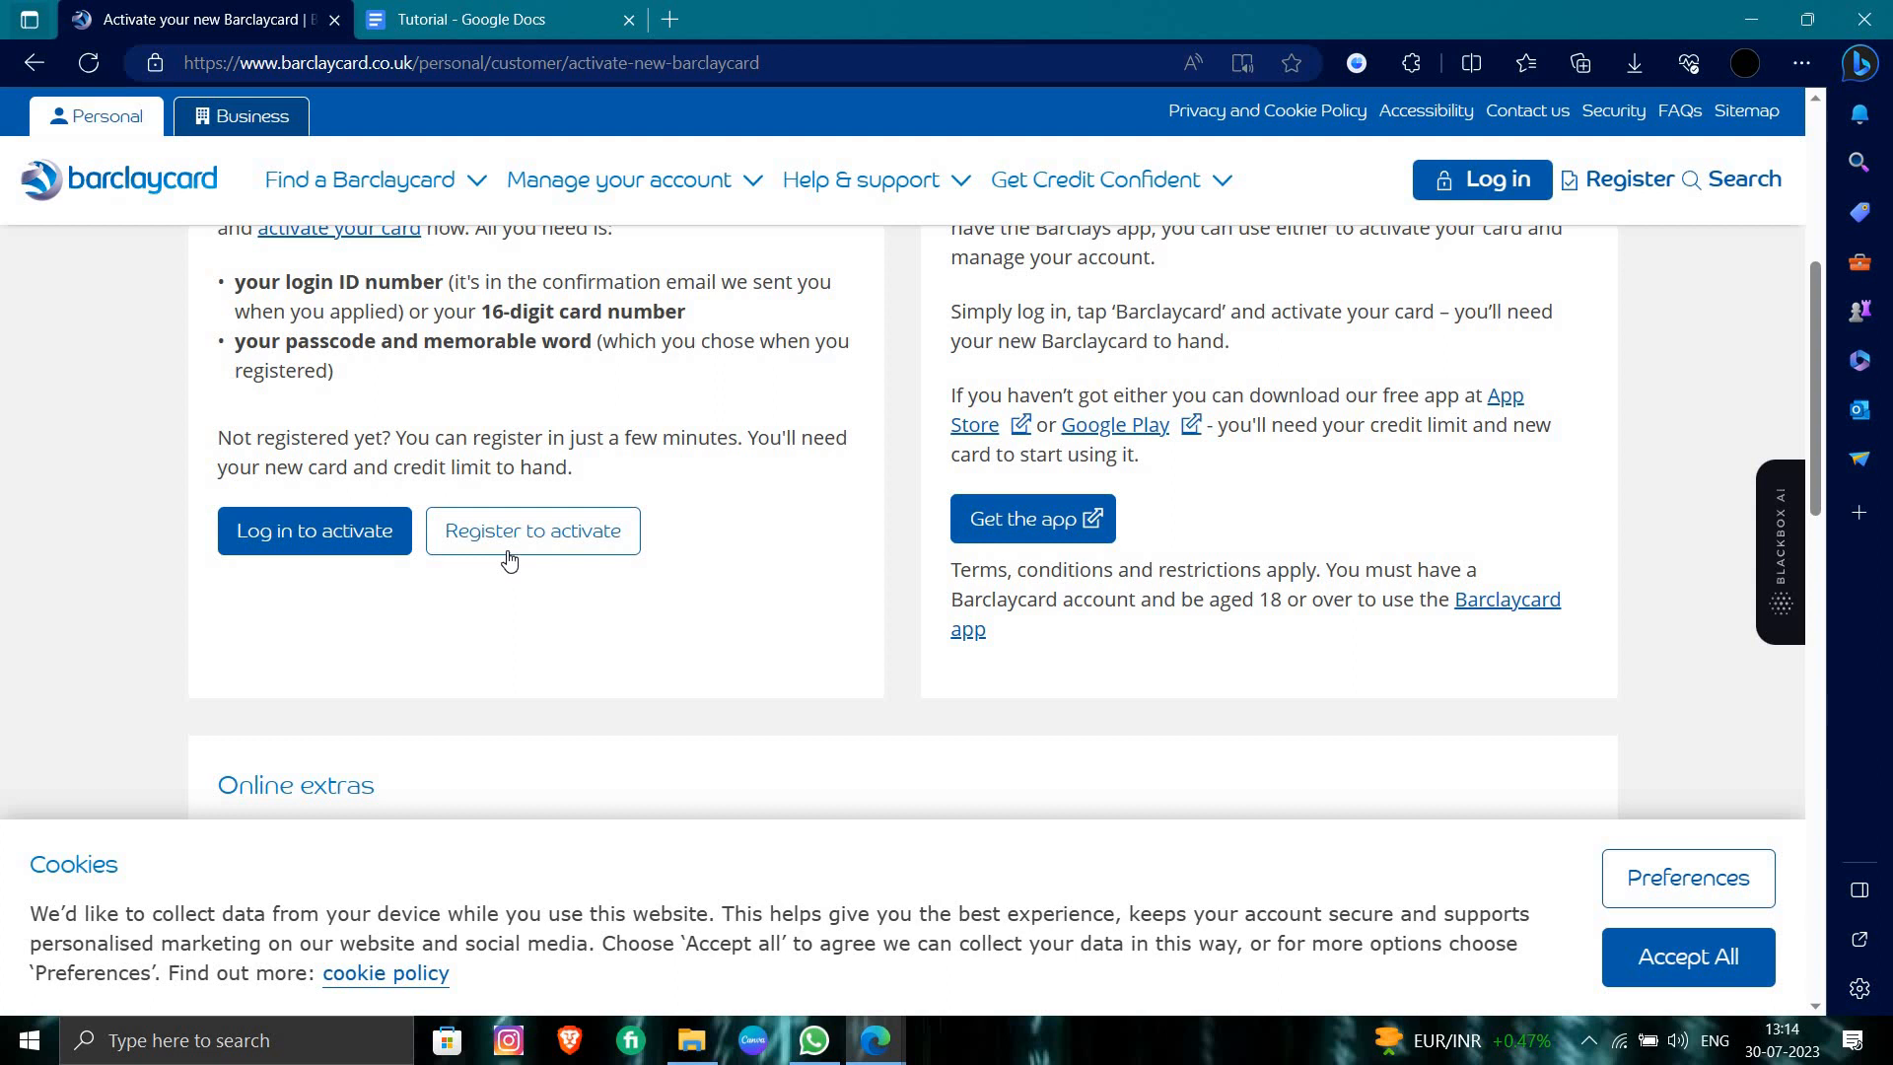
# Follow 'Register to activate' and scroll down to the 'Register your account' button
pyautogui.click(531, 530)
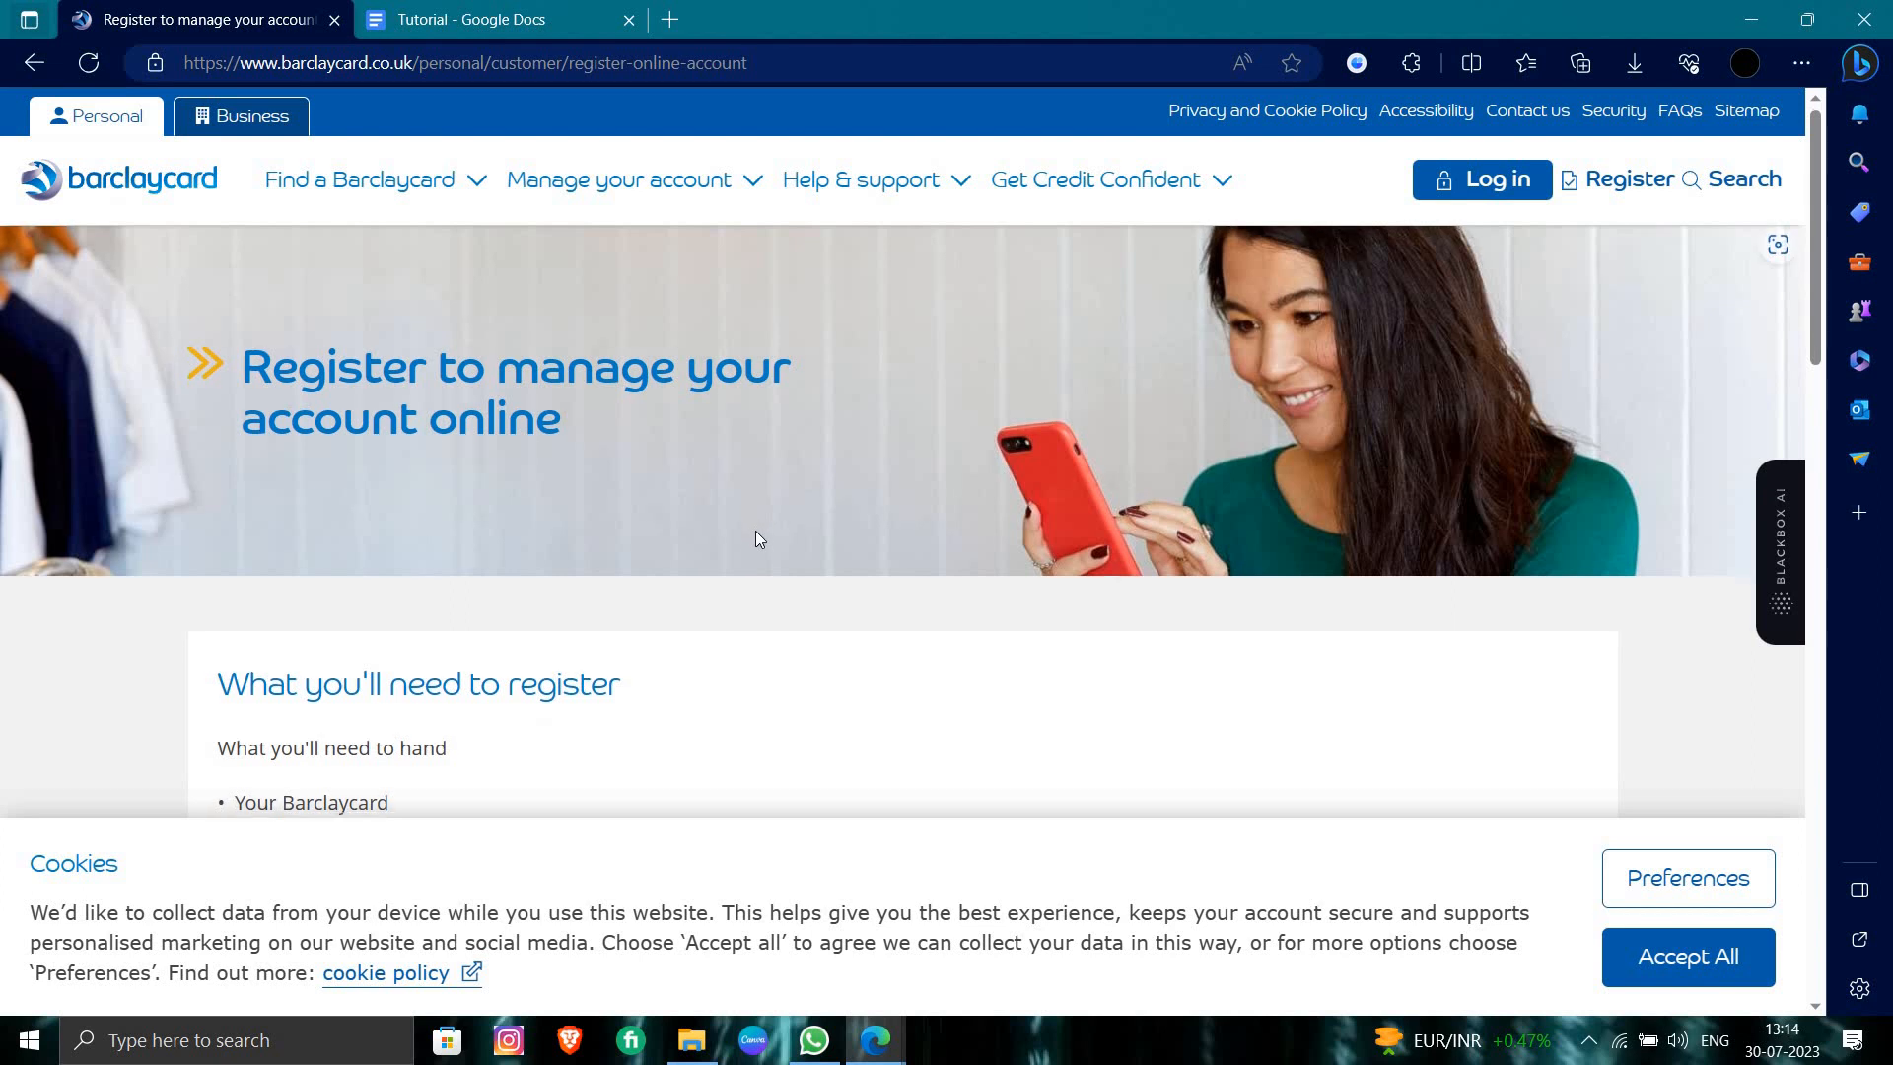
pyautogui.scroll(-3)
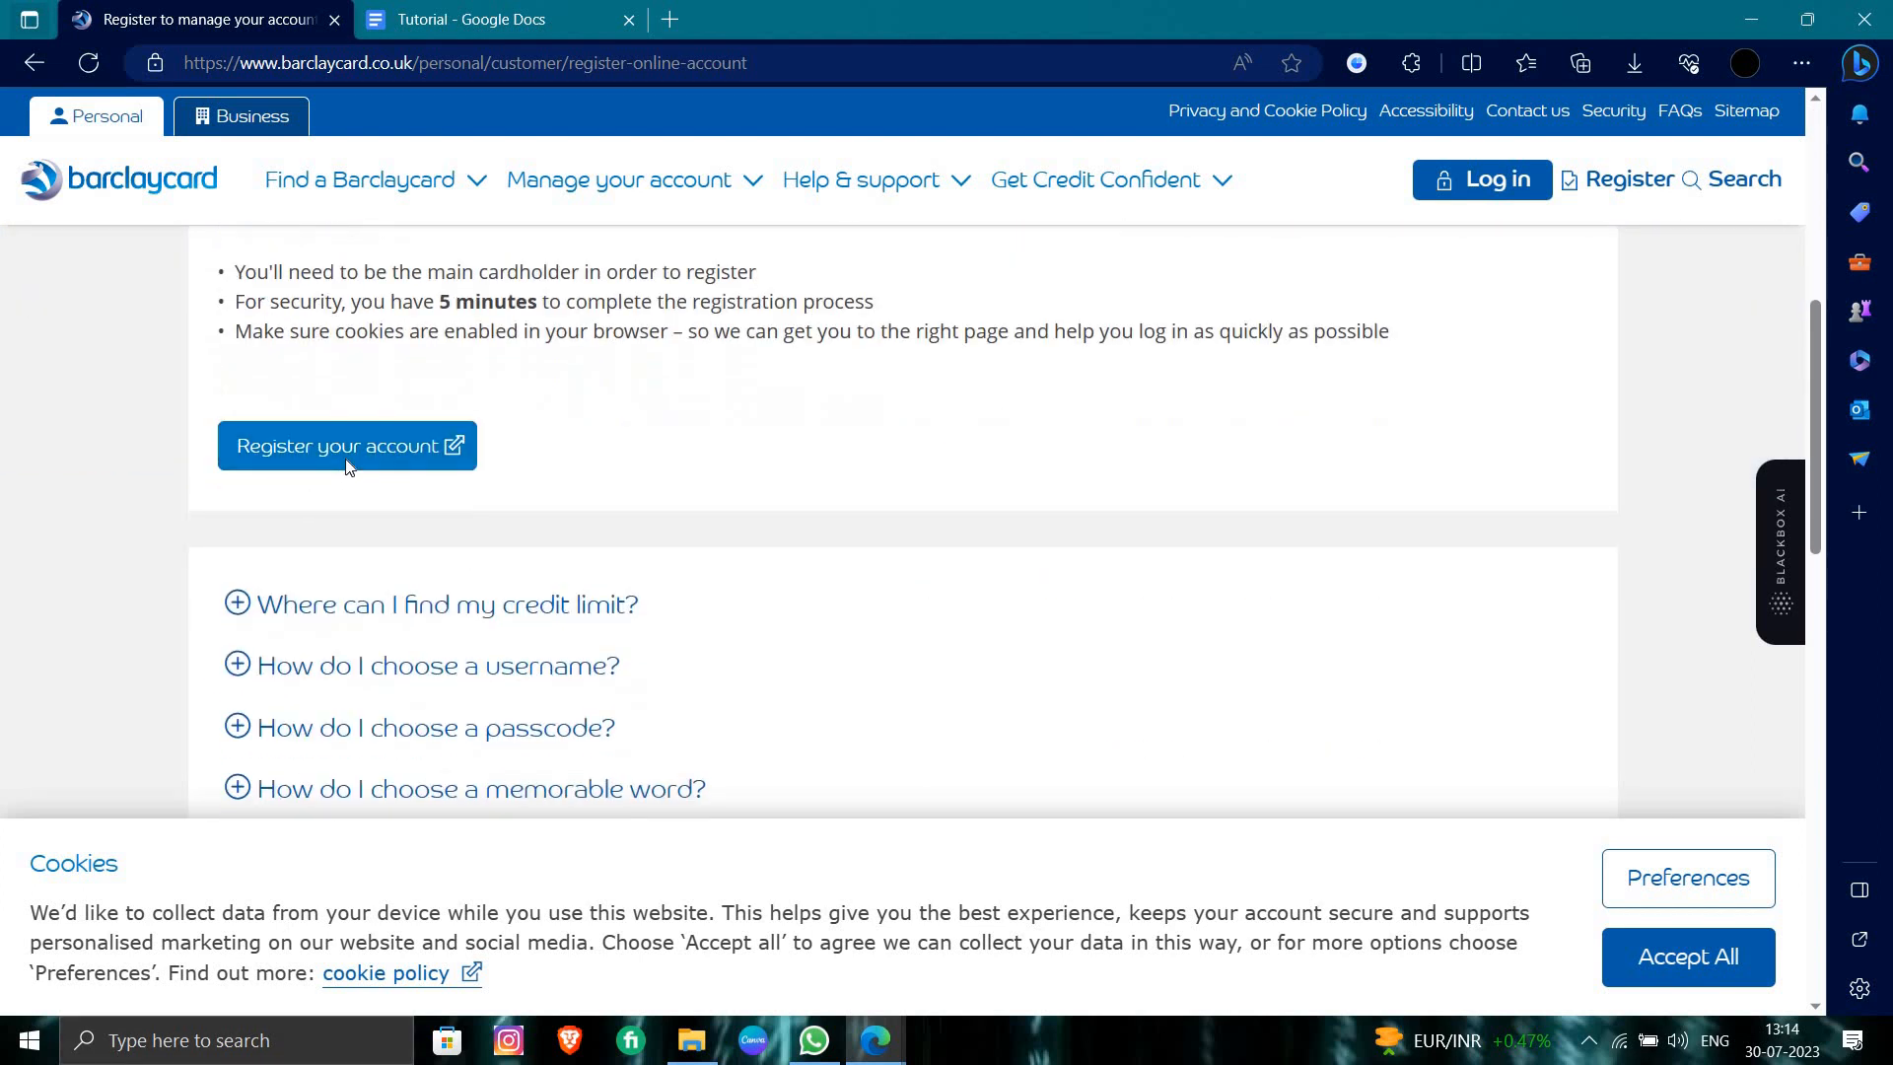
# Open the secure registration site in a new tab and scroll its eligibility checklist
pyautogui.click(346, 445)
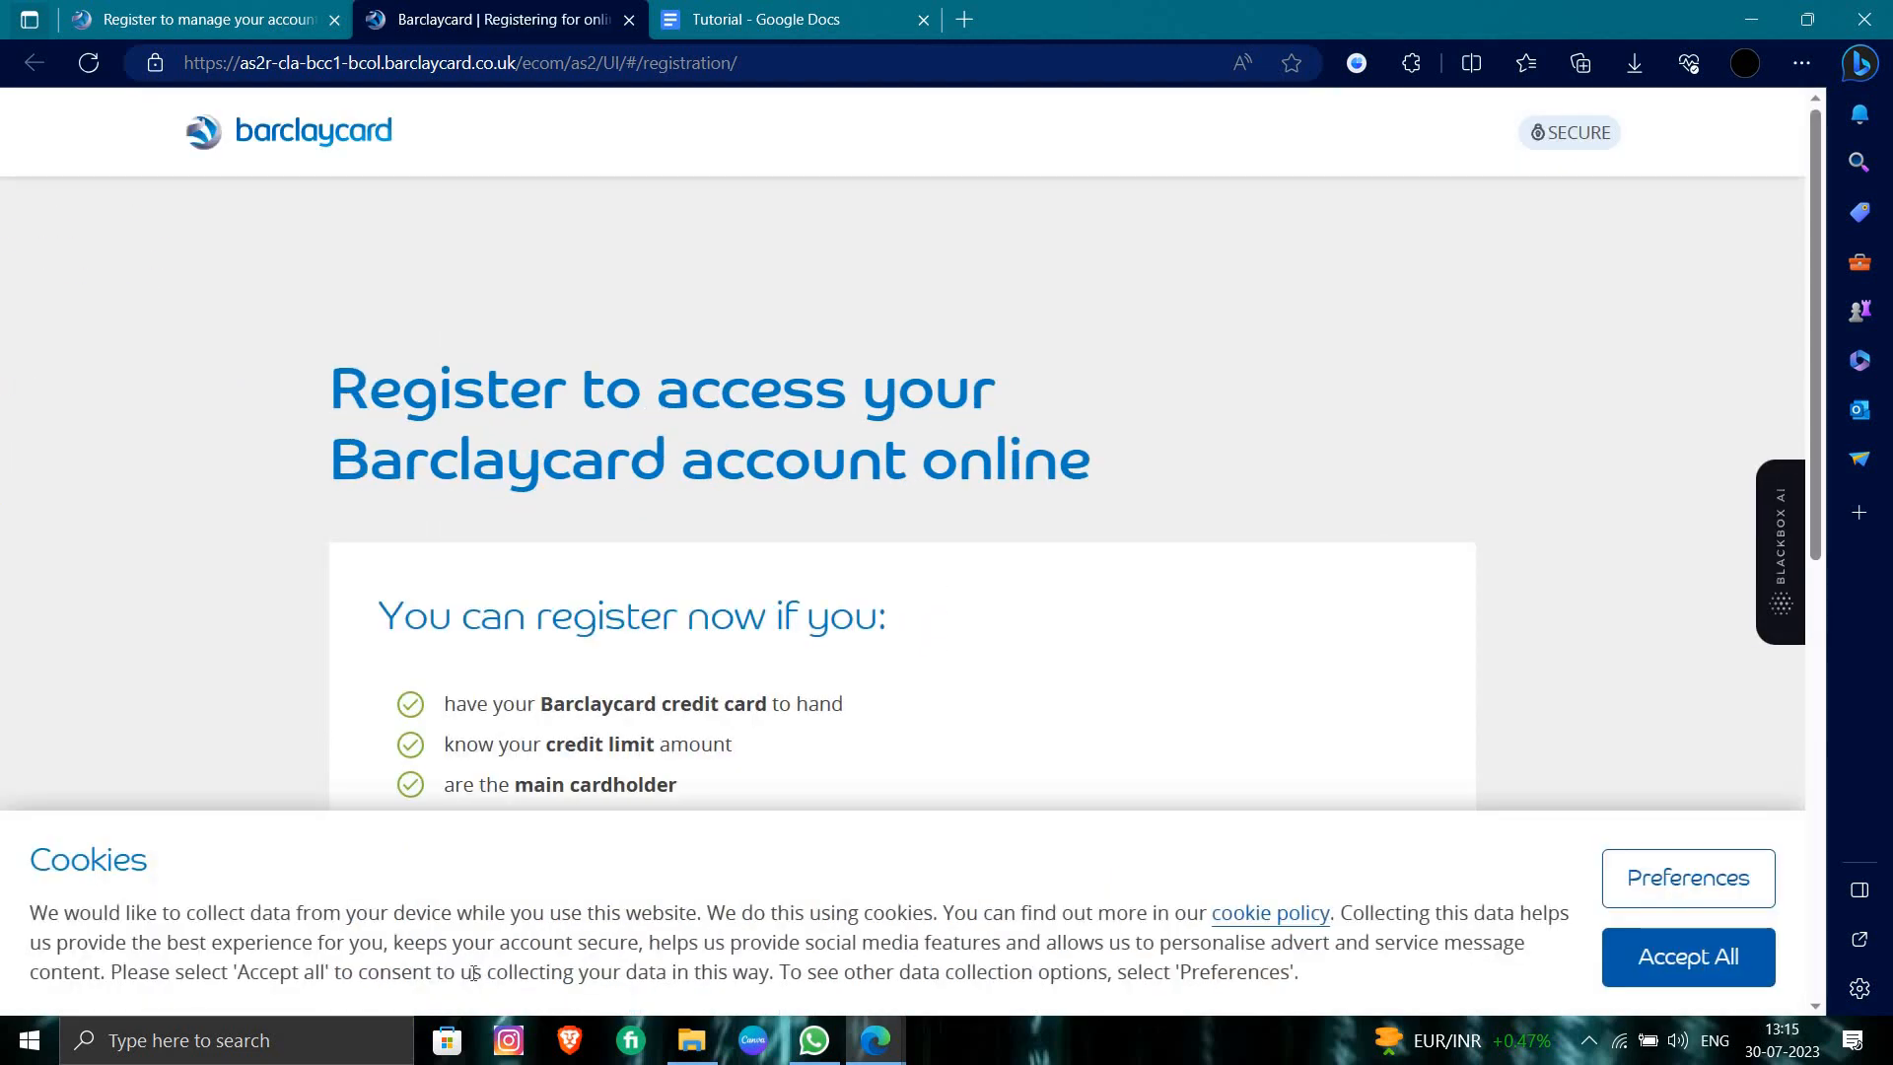
pyautogui.scroll(-3)
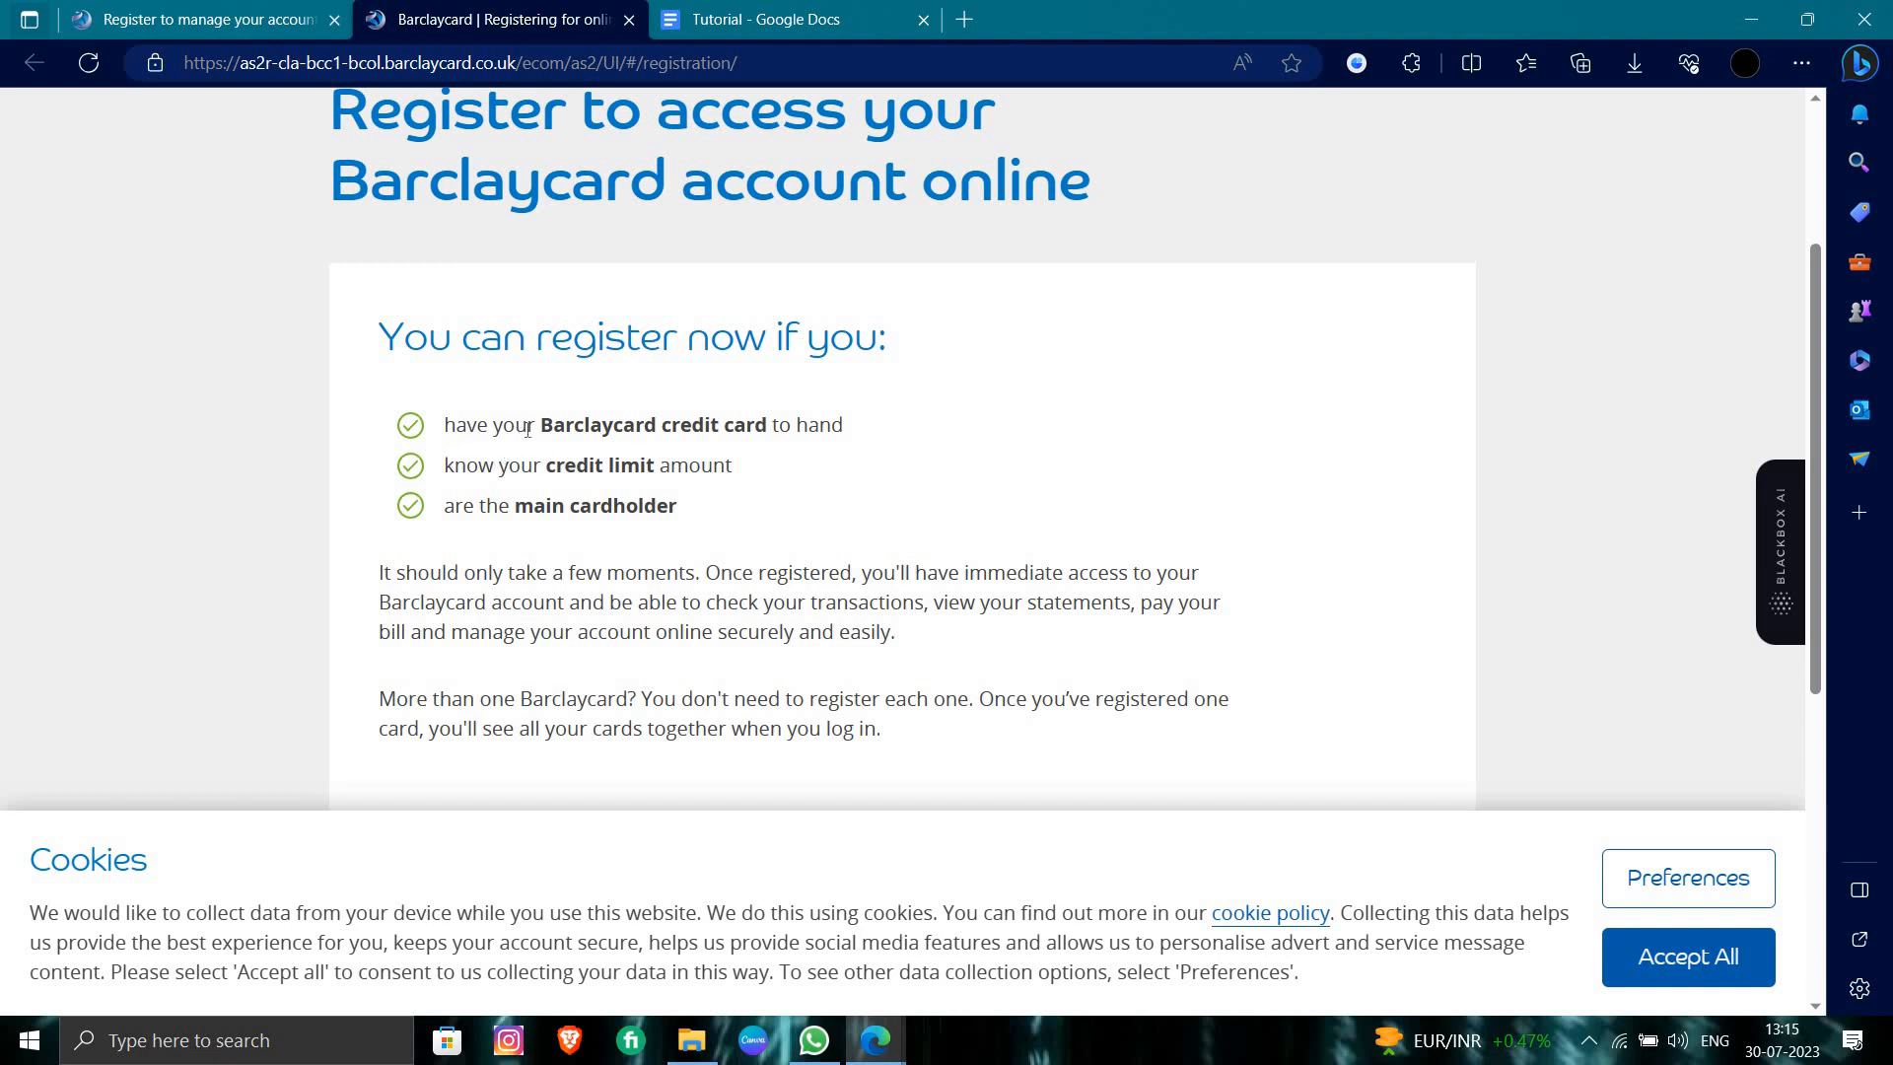
pyautogui.moveTo(756, 500)
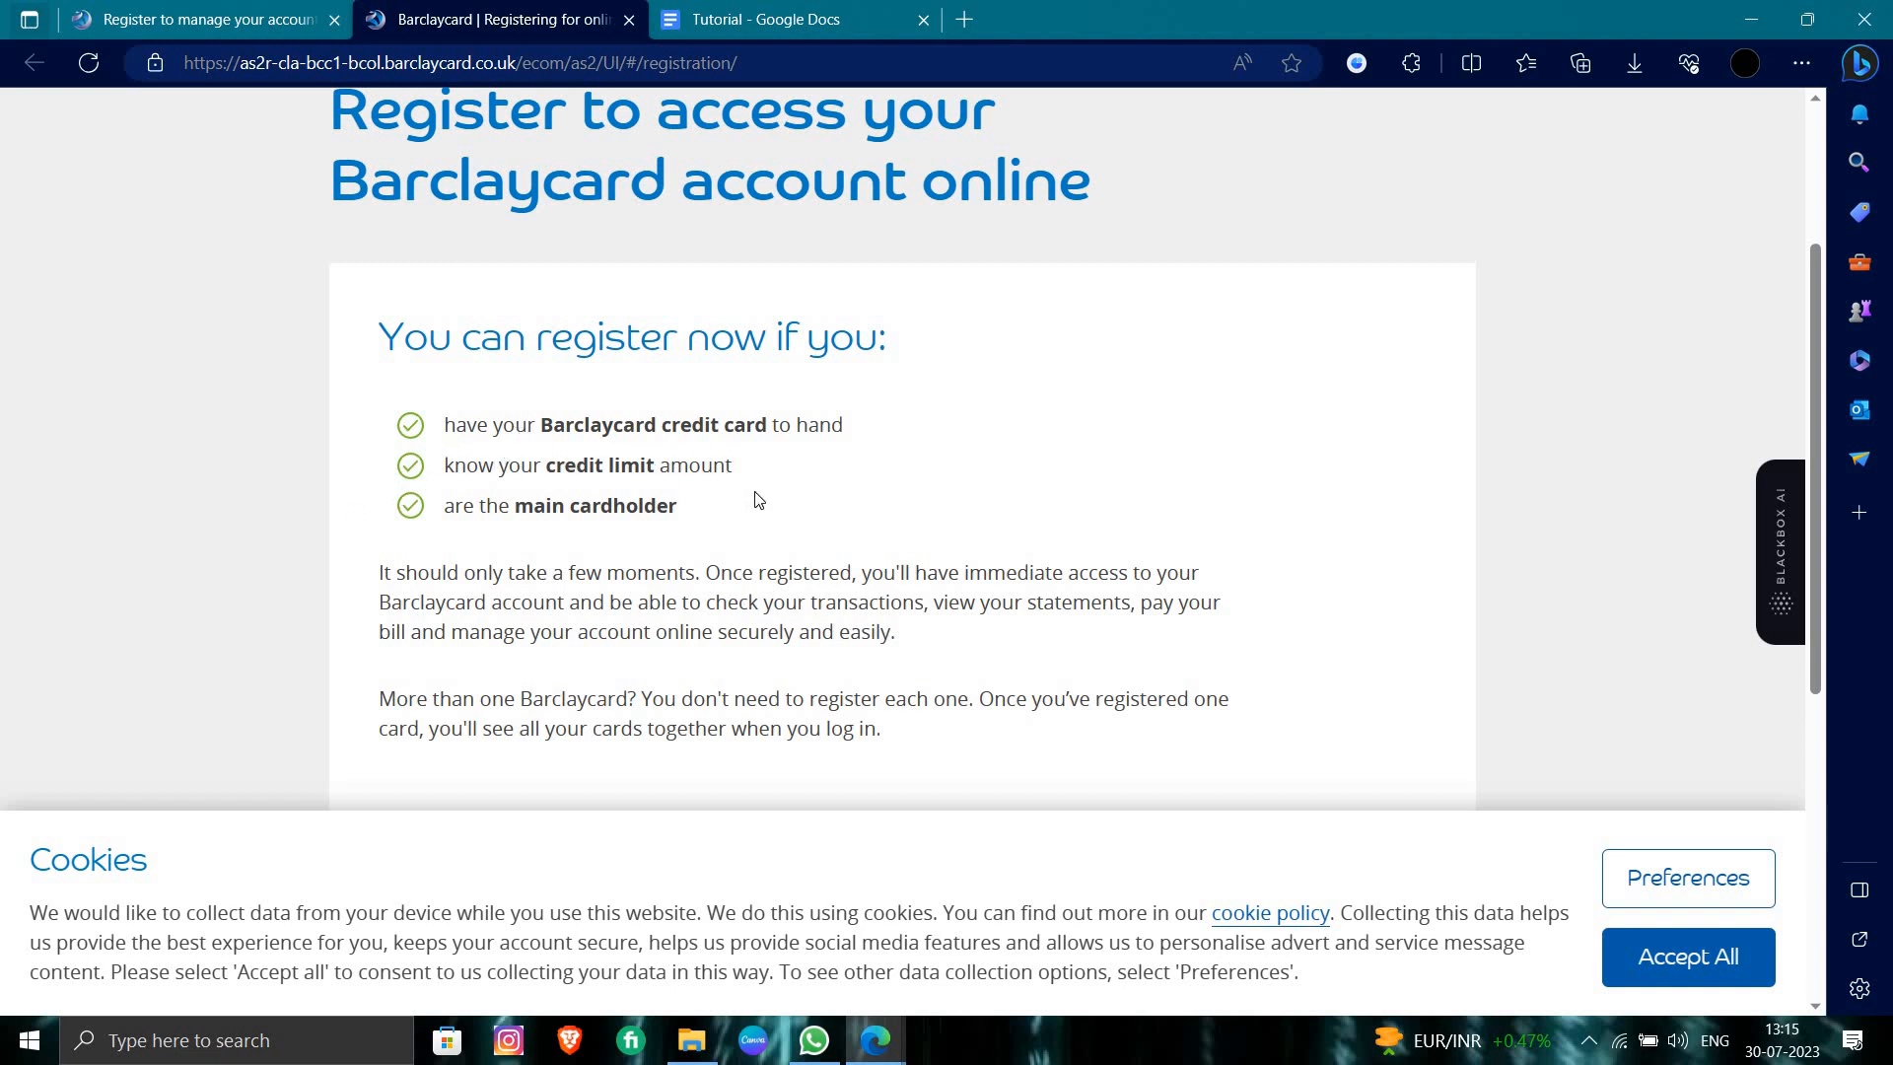
pyautogui.moveTo(495, 506)
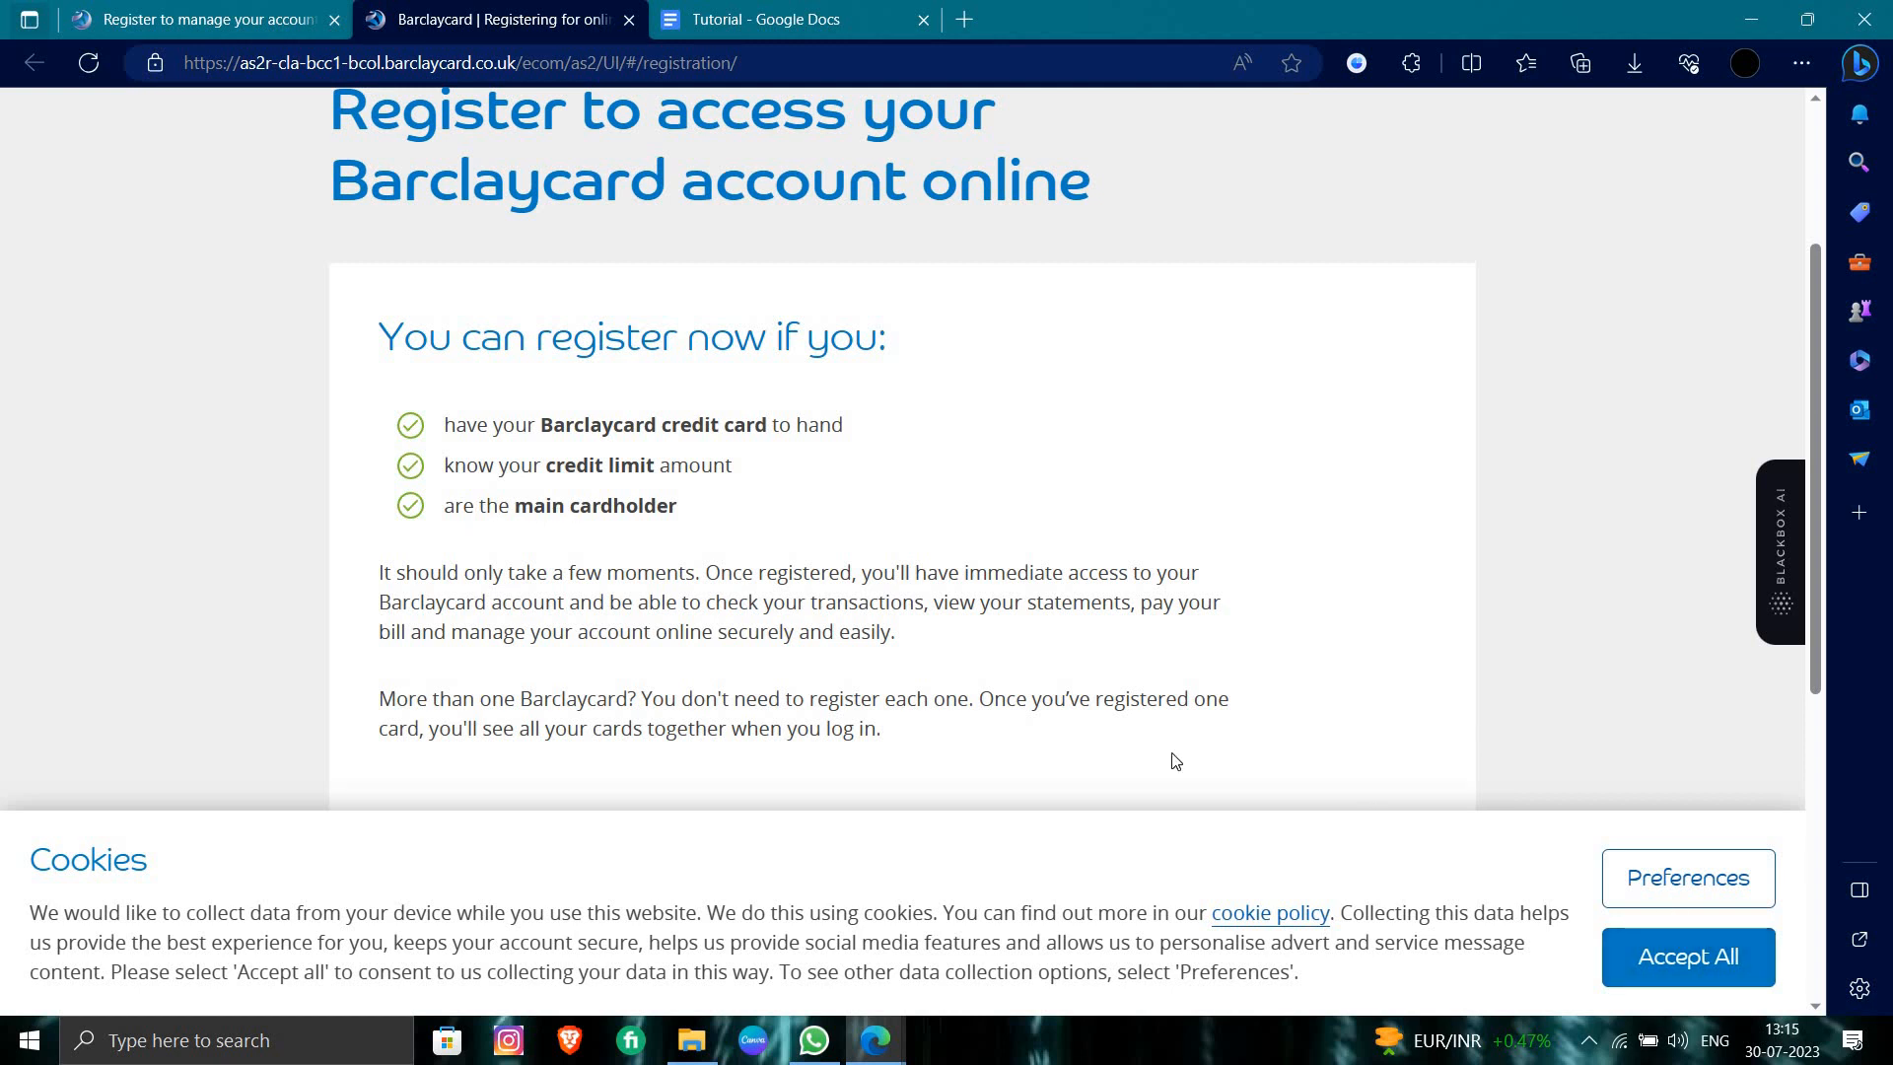
# Continue to the Step 1 of 4 Account details form, scroll it, and try Next
pyautogui.click(1687, 956)
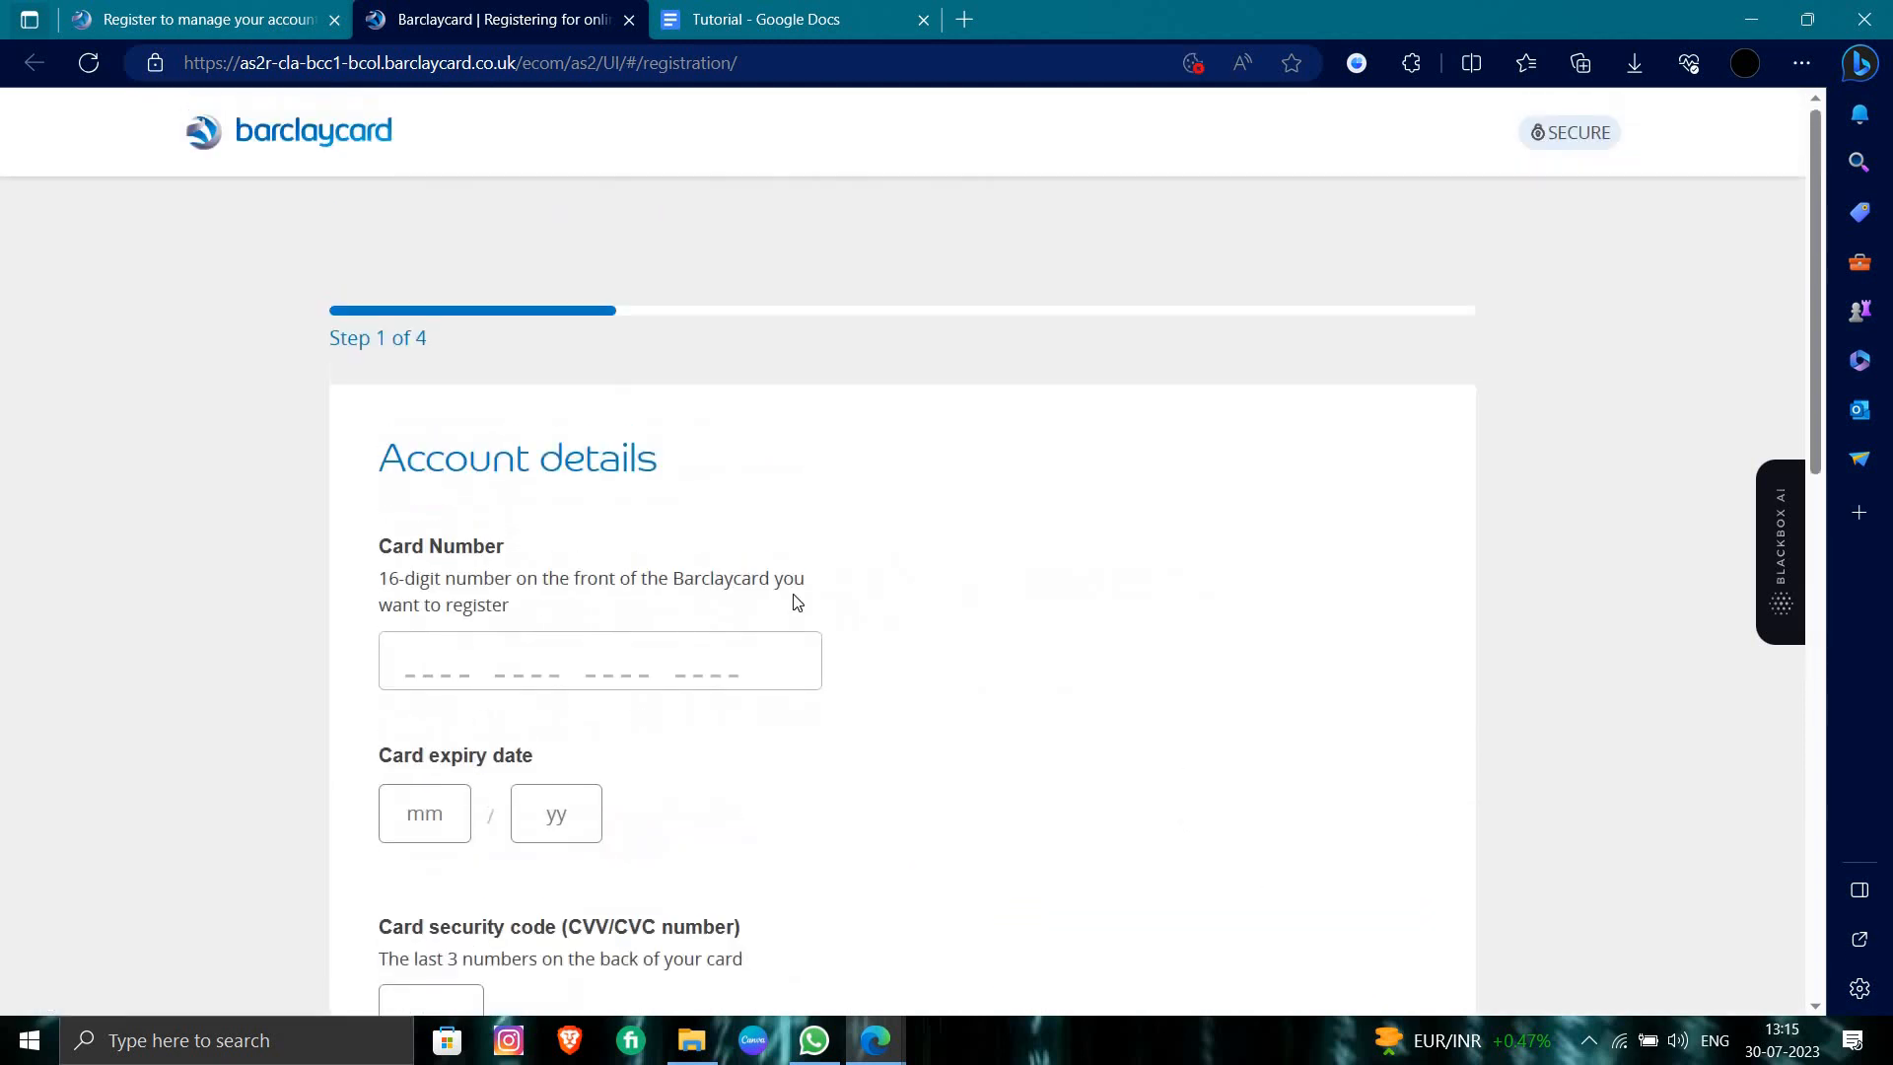
pyautogui.scroll(-3)
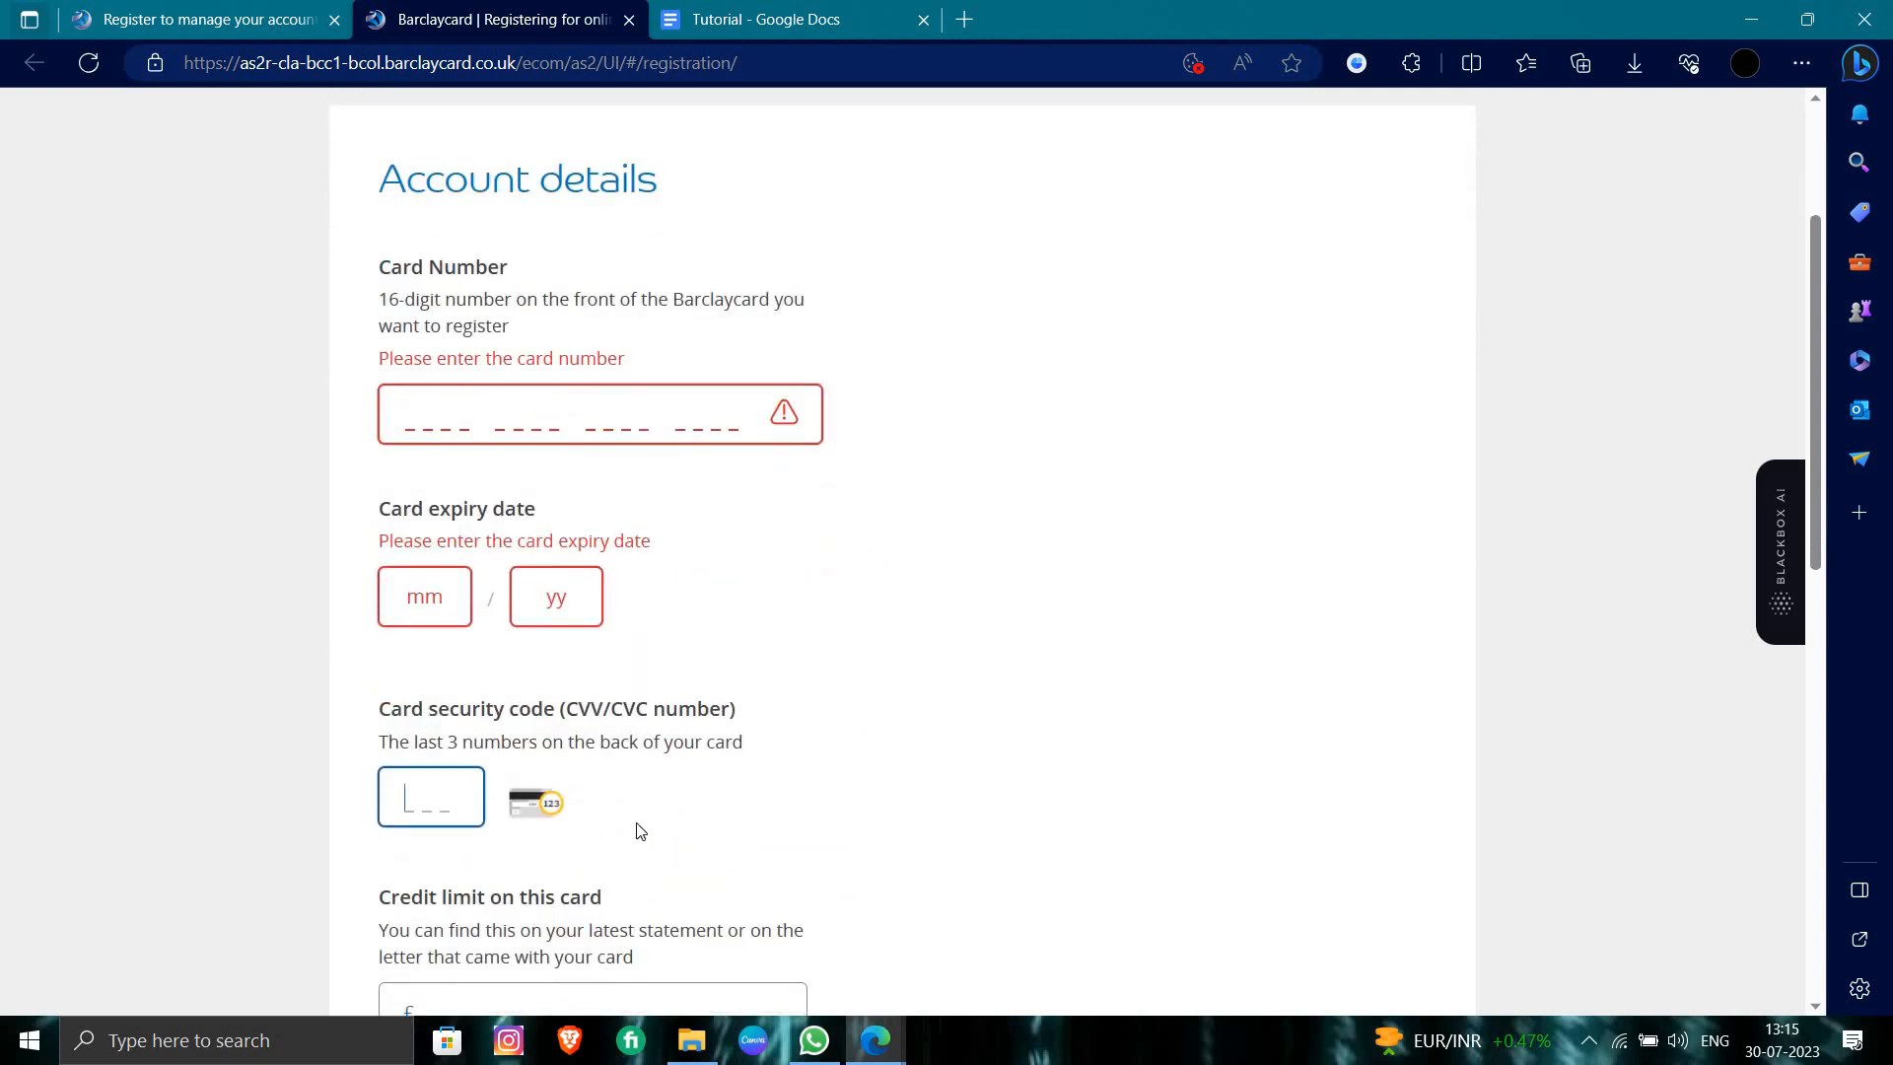
pyautogui.scroll(-3)
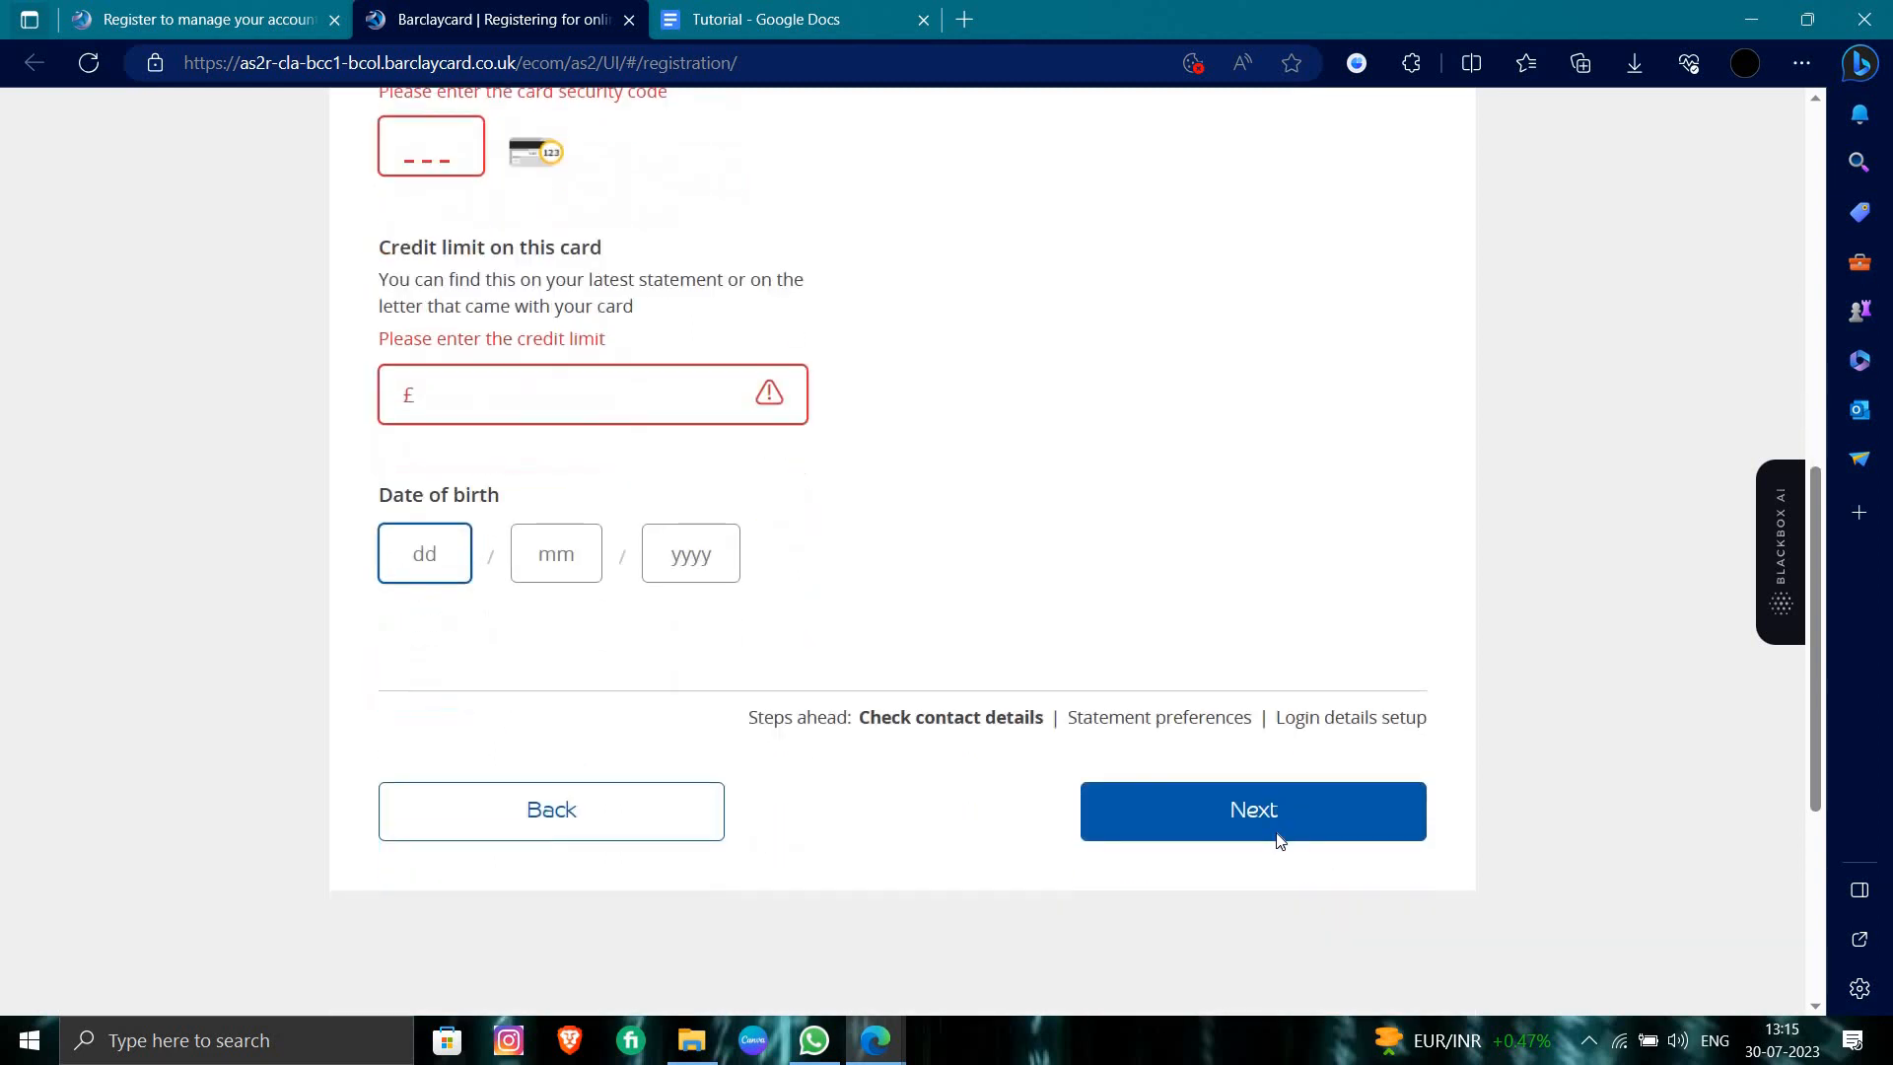
pyautogui.click(1253, 810)
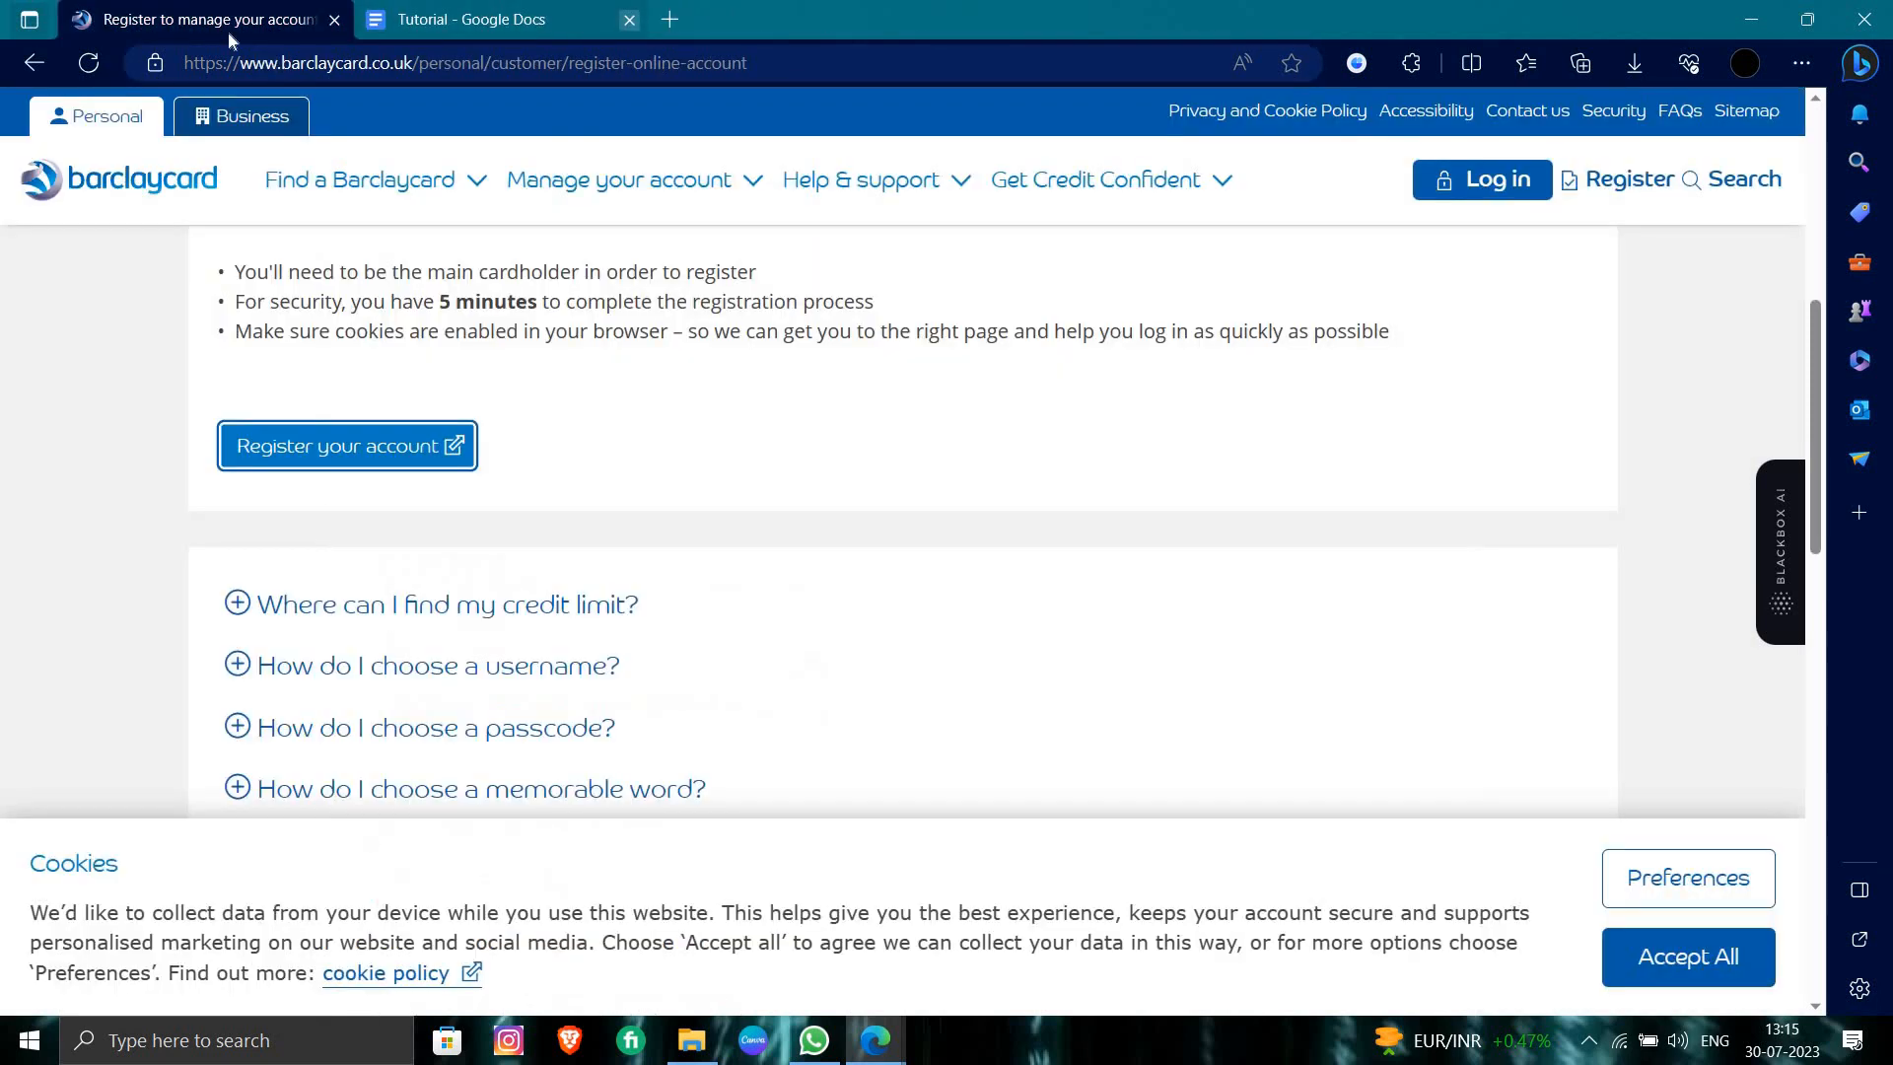
# Navigate the browser to google.com
pyautogui.click(462, 63)
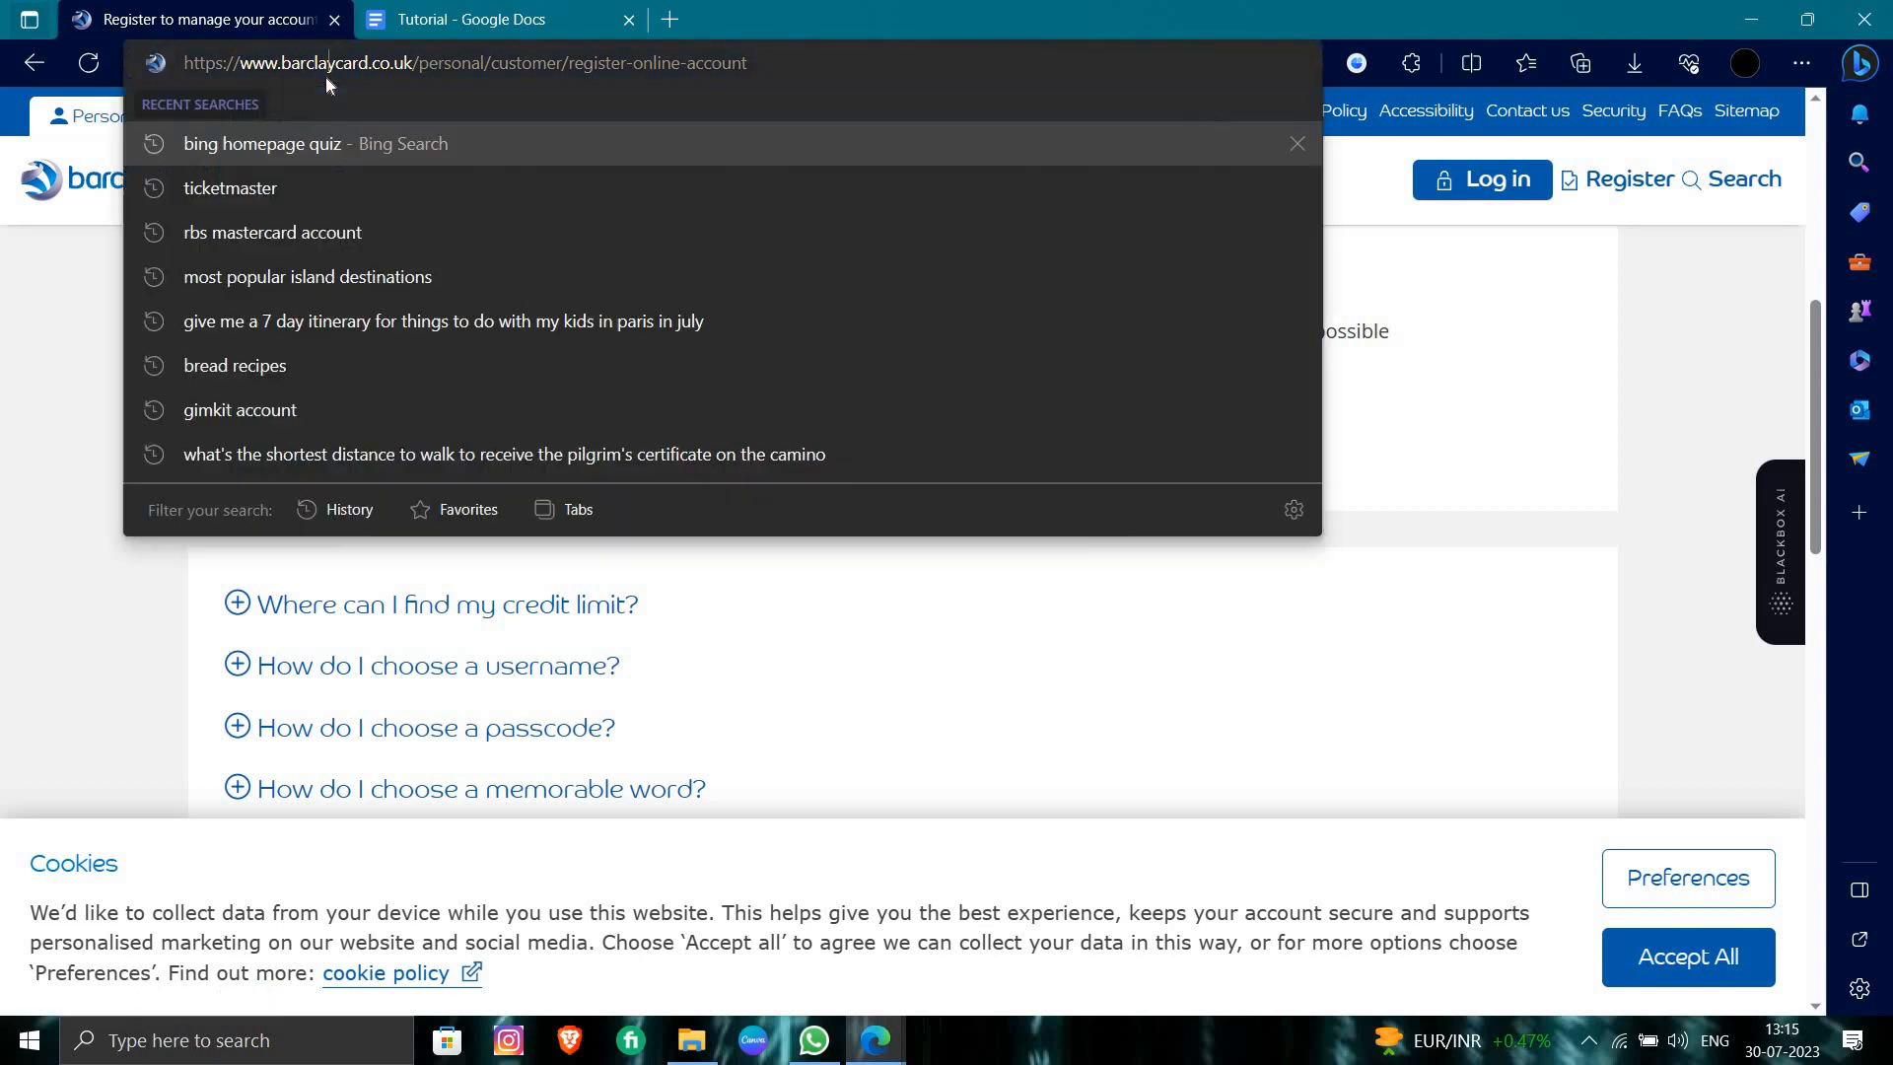
pyautogui.write('google.com')
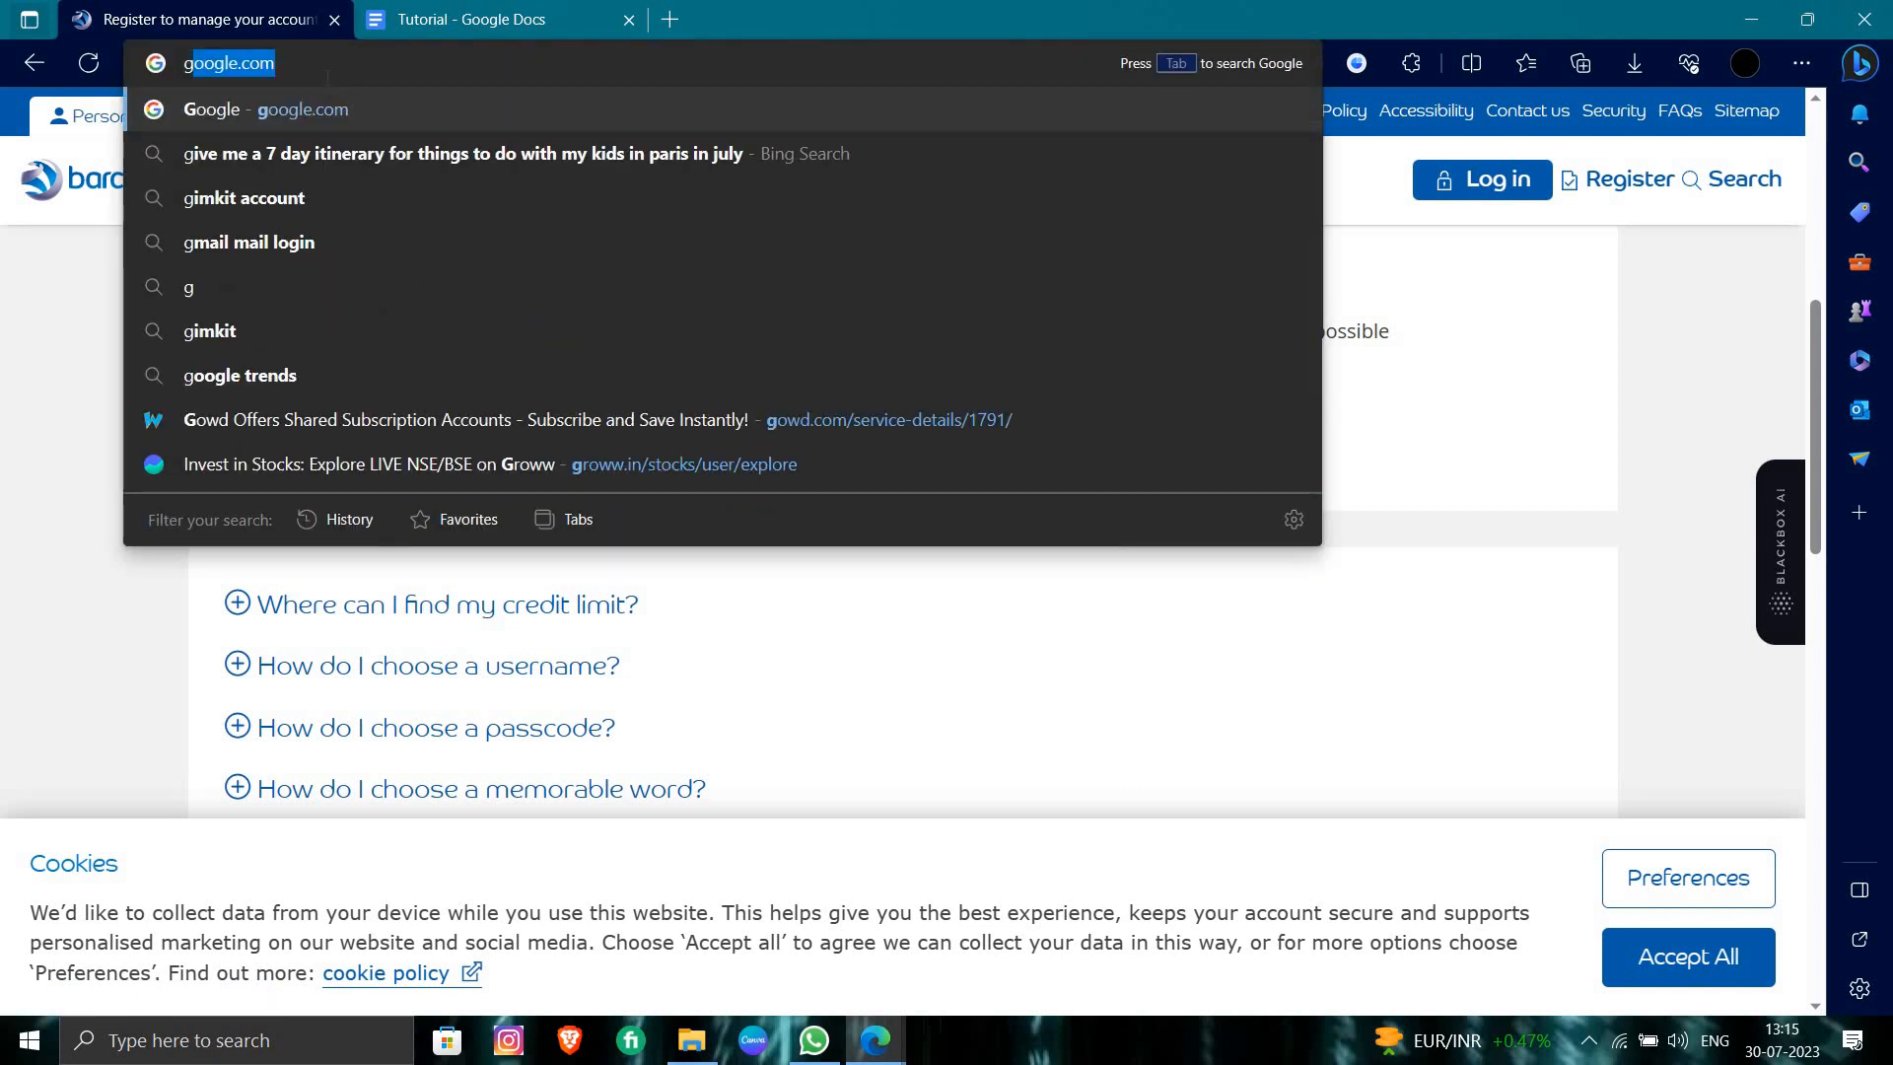
pyautogui.press('Enter')
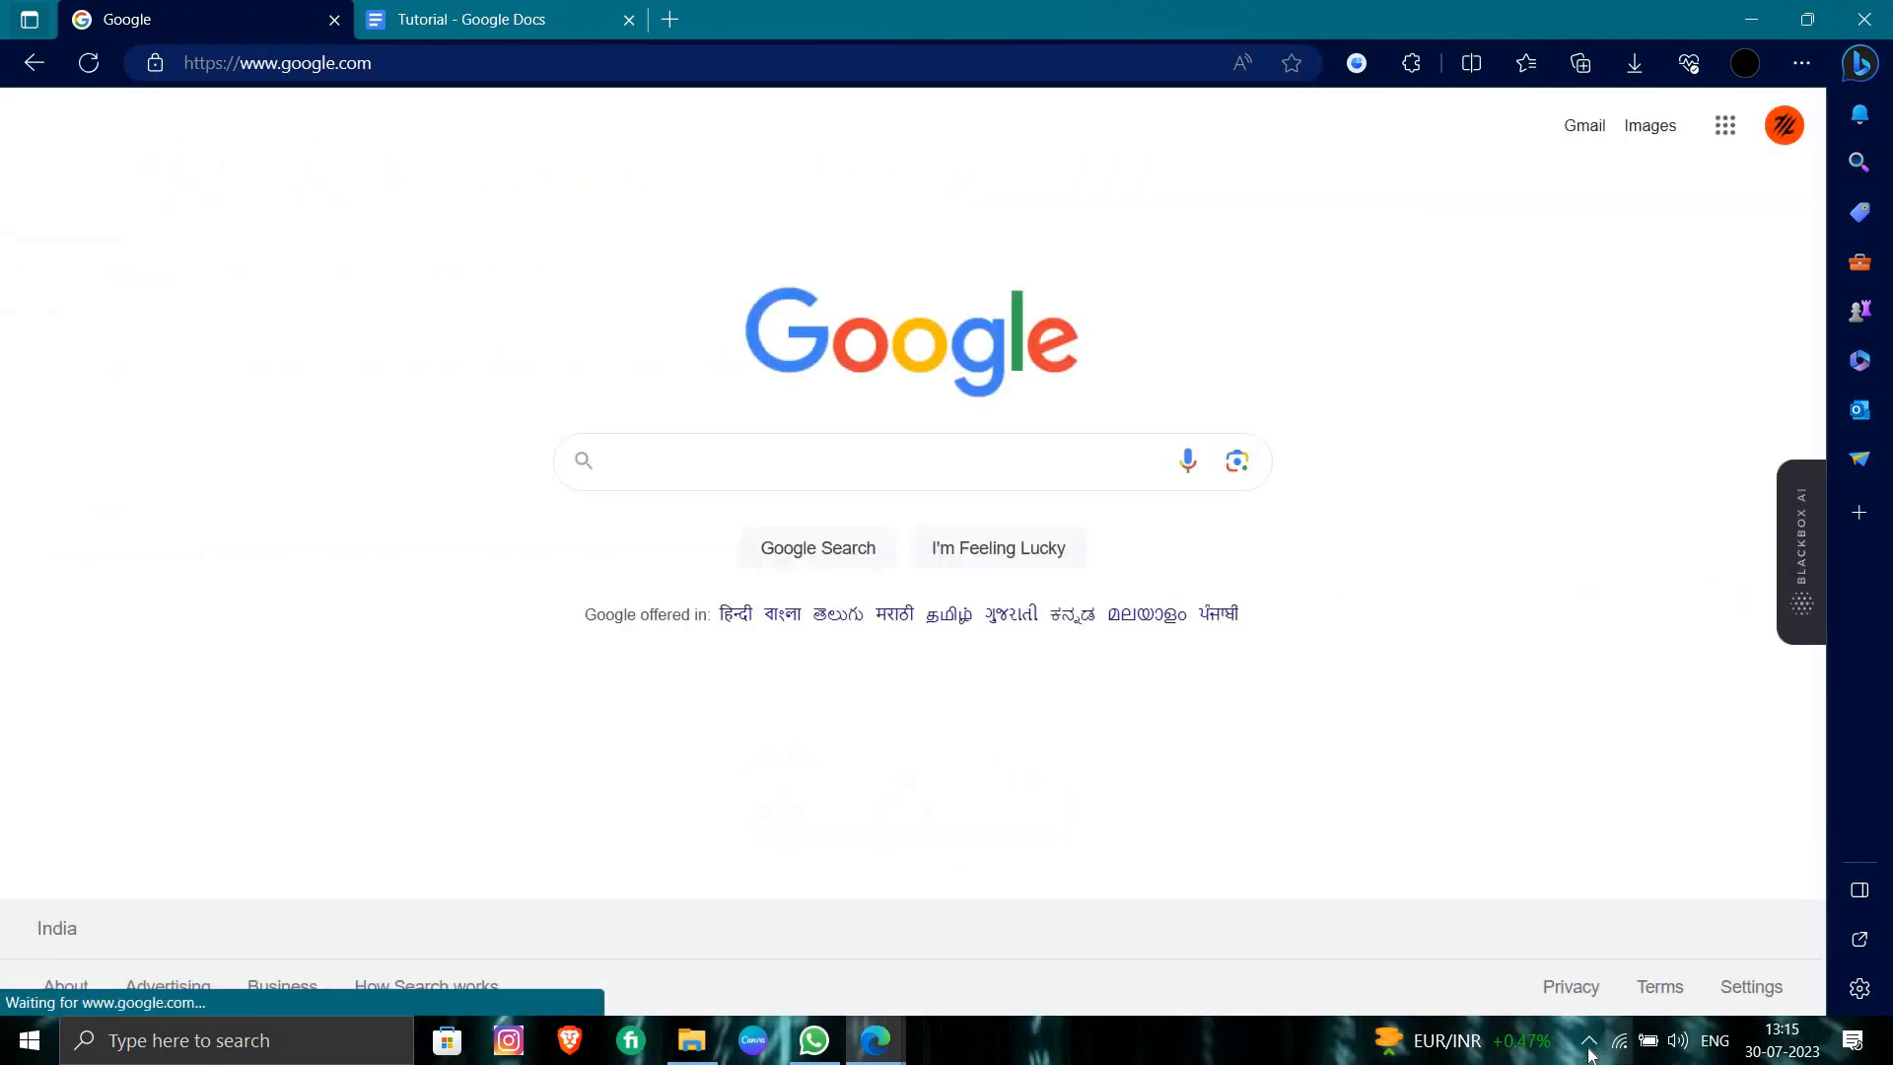